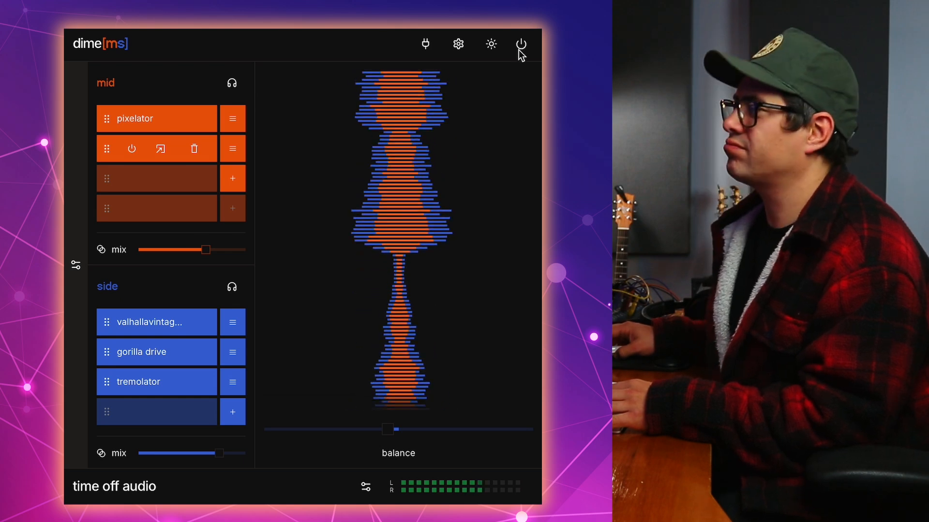
# A/B the plugin against bypass and preview the light theme before returning to dark.
pyautogui.click(521, 44)
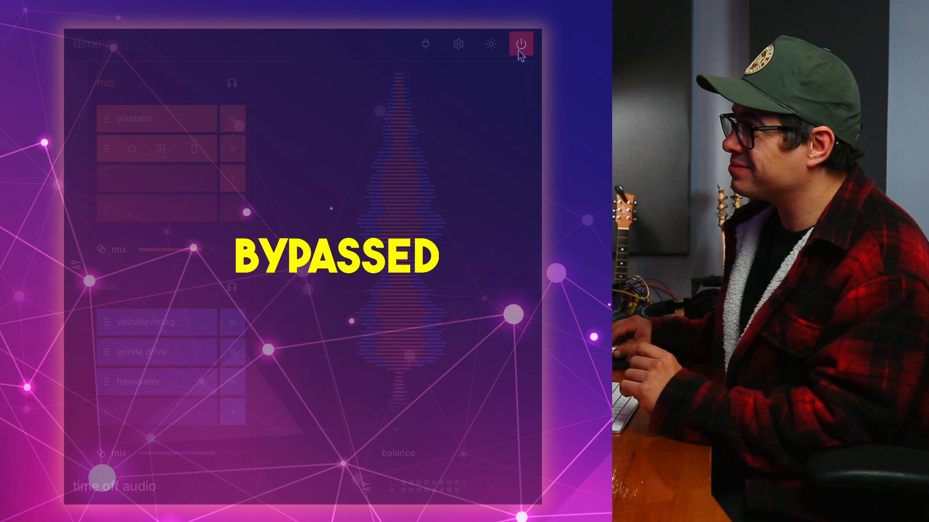
pyautogui.click(520, 44)
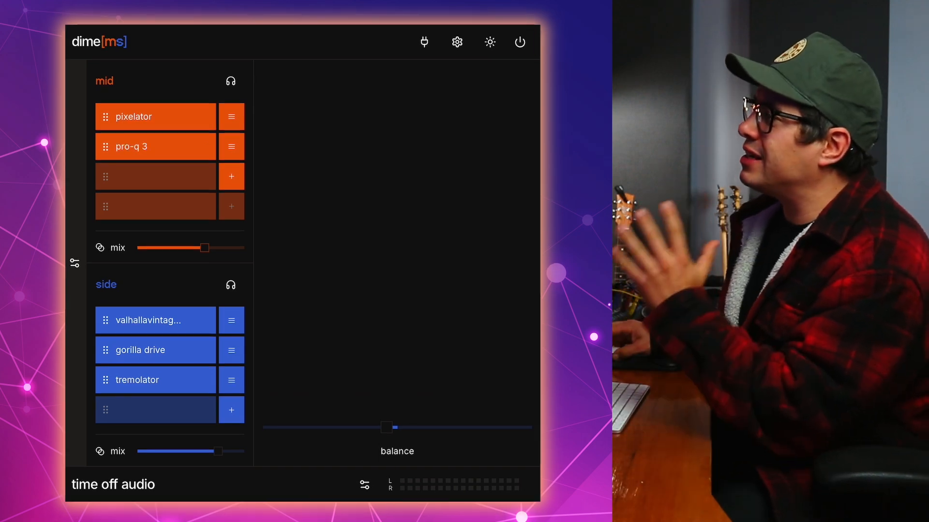
pyautogui.click(424, 42)
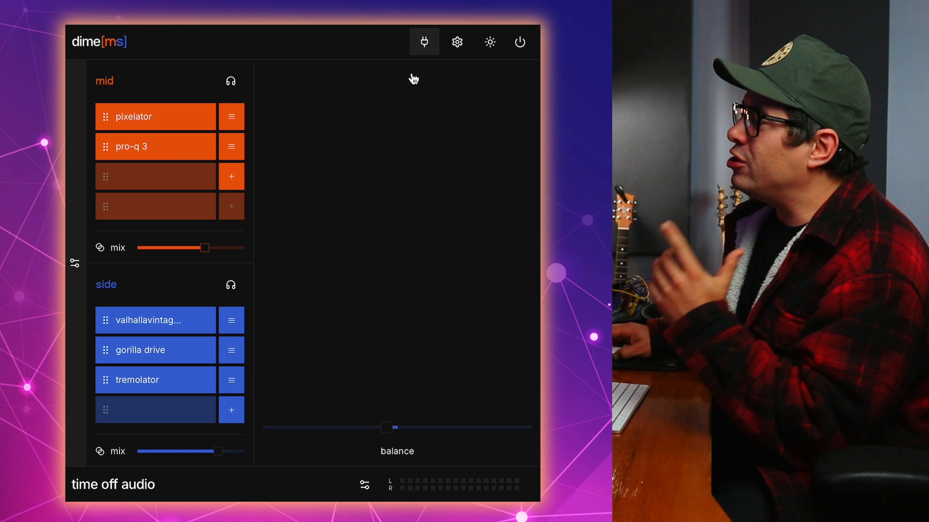
pyautogui.click(425, 42)
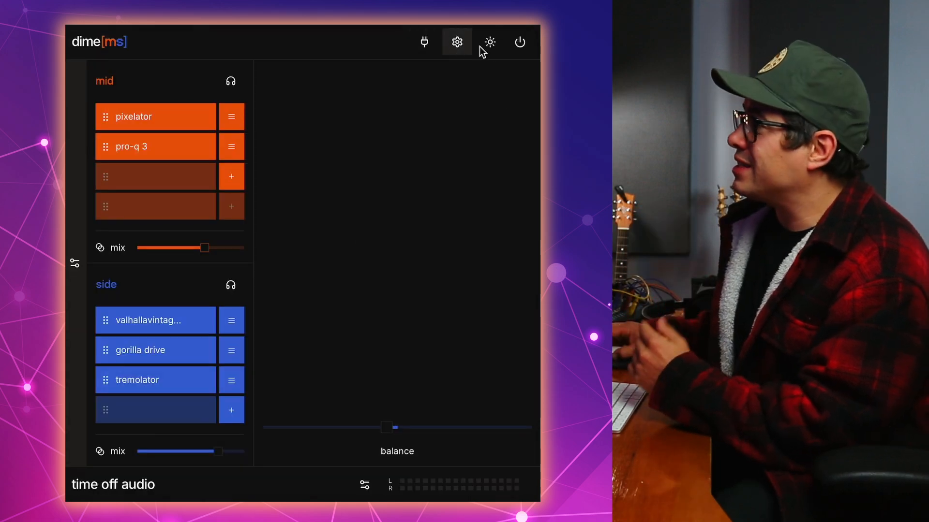
pyautogui.click(489, 42)
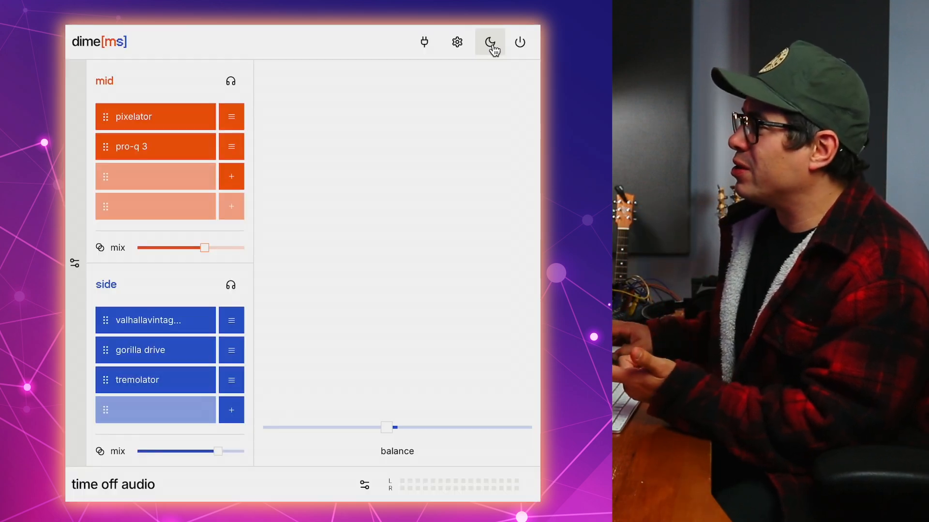
pyautogui.click(490, 42)
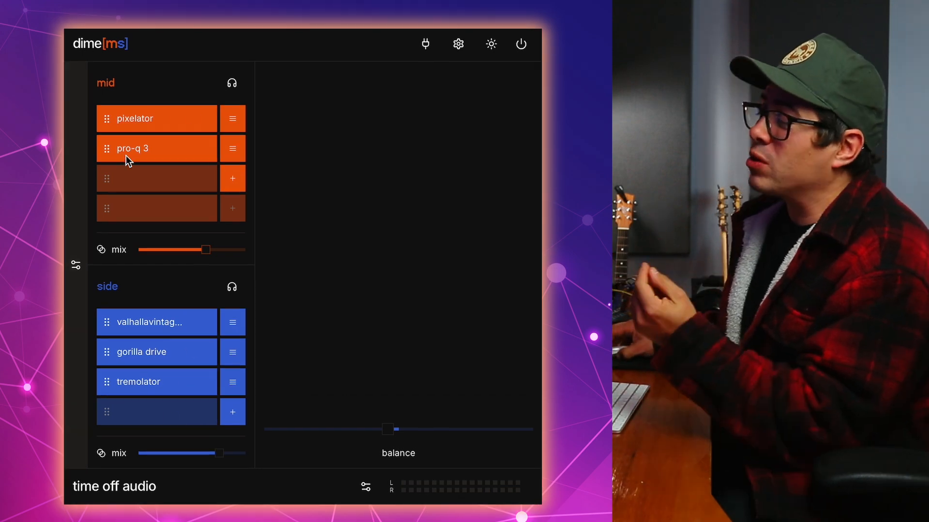
# Try Pro-Q 3 before Pixelator, restore the order, and settle the mid mix near 70%.
pyautogui.moveTo(133, 118); pyautogui.dragTo(133, 151)
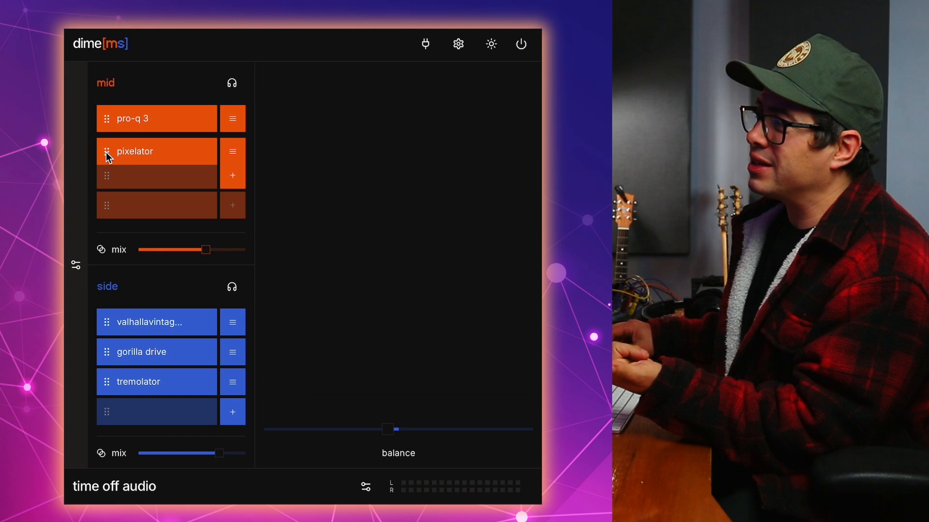
pyautogui.moveTo(106, 151); pyautogui.dragTo(106, 118)
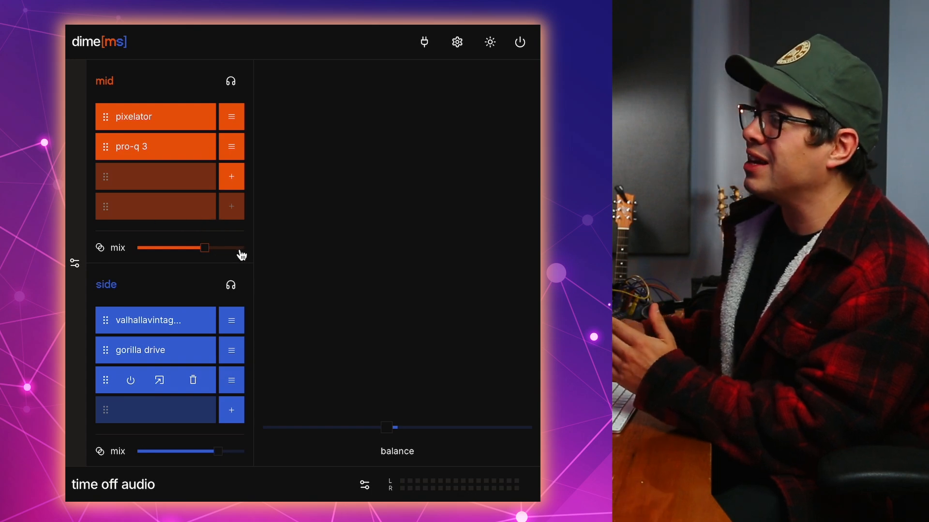
pyautogui.moveTo(205, 248); pyautogui.dragTo(219, 248)
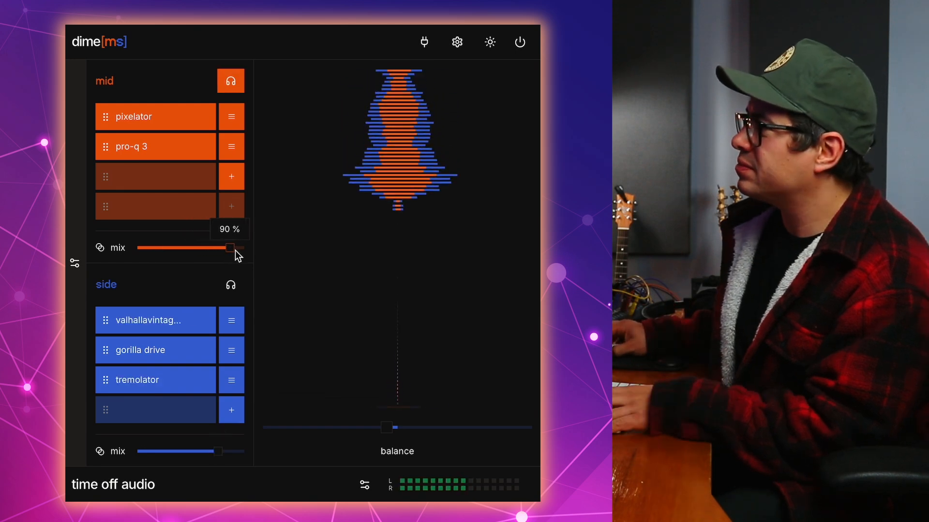
pyautogui.moveTo(230, 249); pyautogui.dragTo(145, 248)
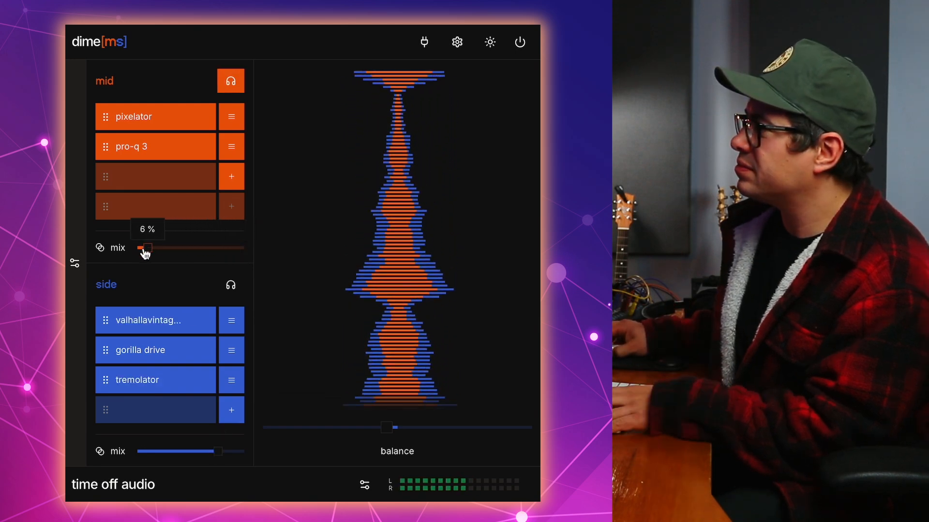
pyautogui.moveTo(145, 248); pyautogui.dragTo(182, 248)
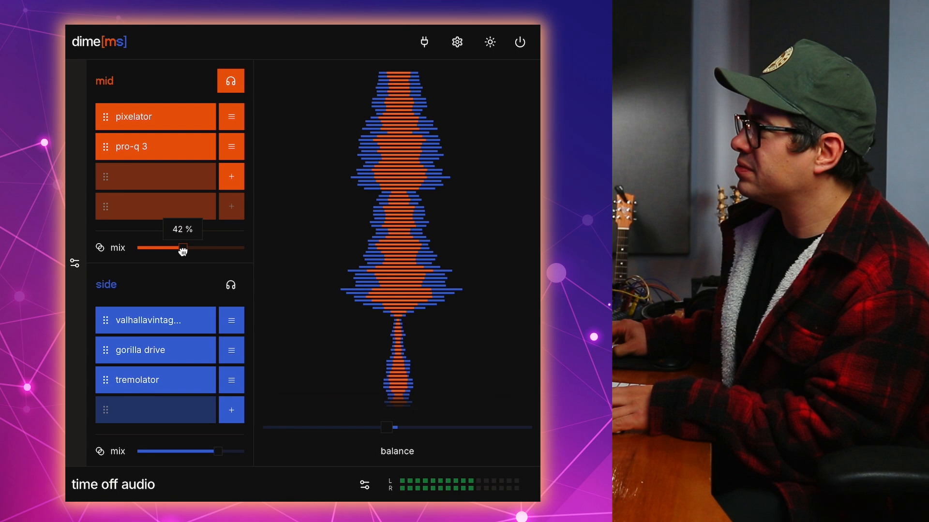
pyautogui.moveTo(181, 248); pyautogui.dragTo(214, 248)
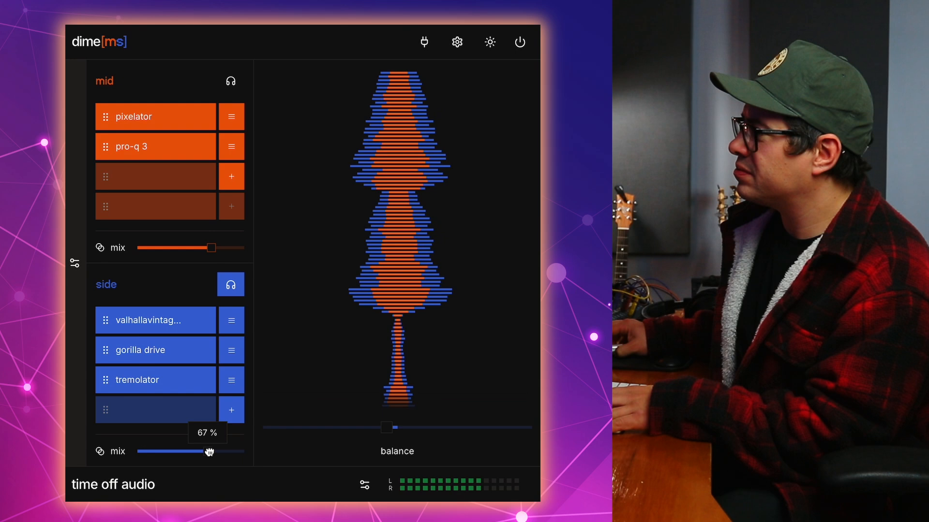
# Sweep the side chain mix from 0% to 76%, settling around two-thirds.
pyautogui.moveTo(211, 452); pyautogui.dragTo(135, 452)
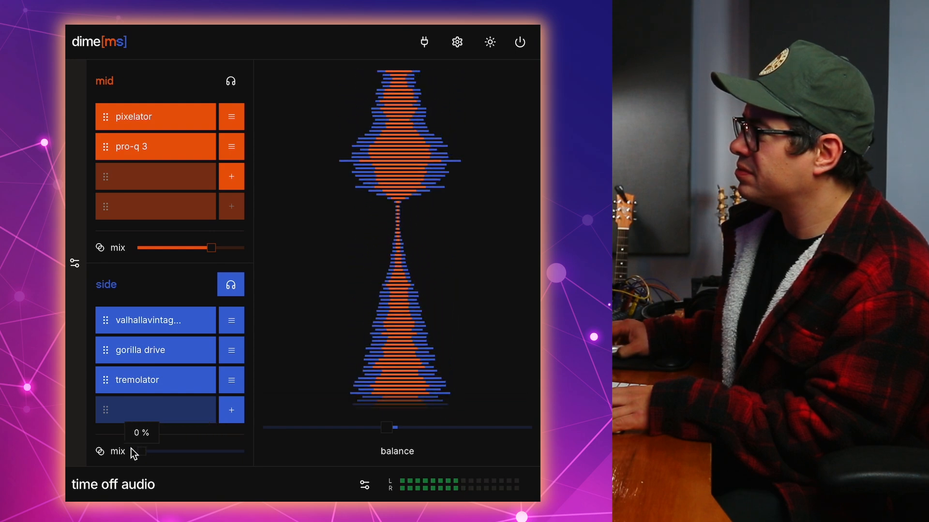
pyautogui.moveTo(137, 452); pyautogui.dragTo(218, 452)
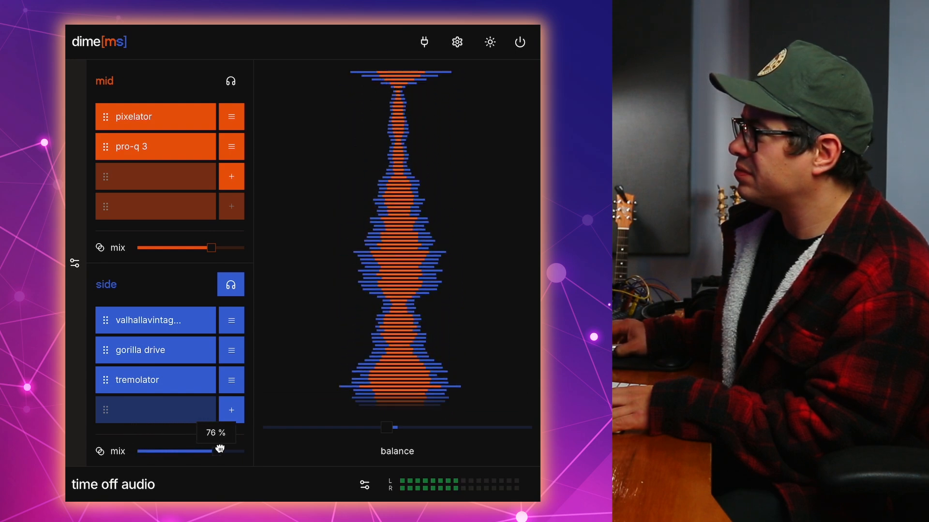
pyautogui.moveTo(213, 451); pyautogui.dragTo(227, 451)
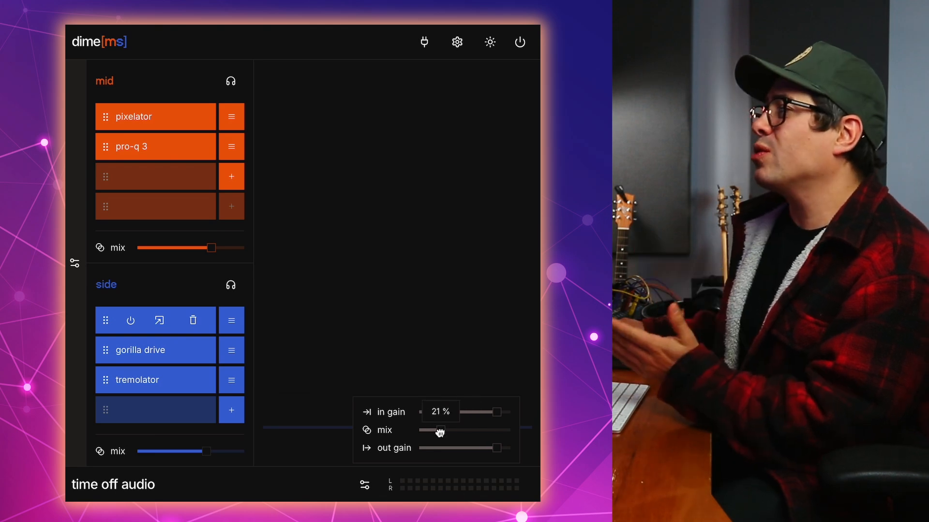
pyautogui.moveTo(441, 430); pyautogui.dragTo(427, 430)
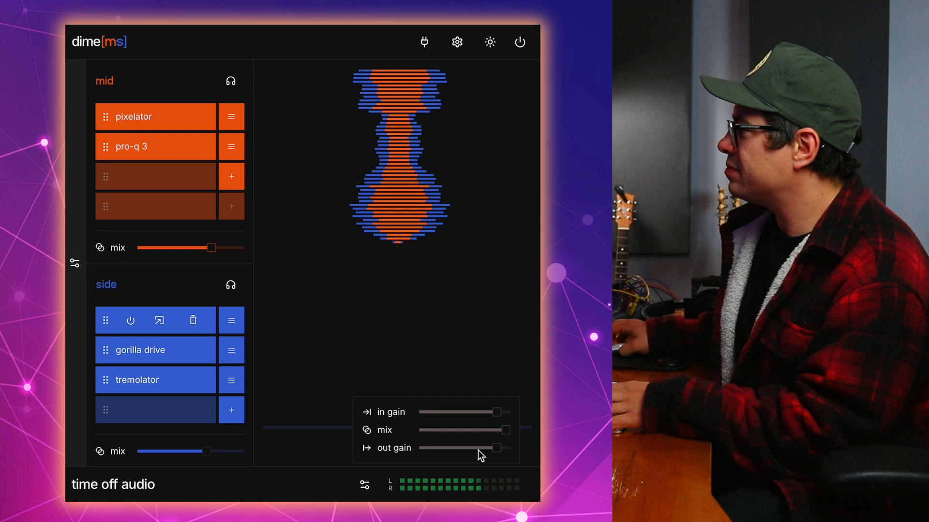
pyautogui.moveTo(500, 430); pyautogui.dragTo(427, 430)
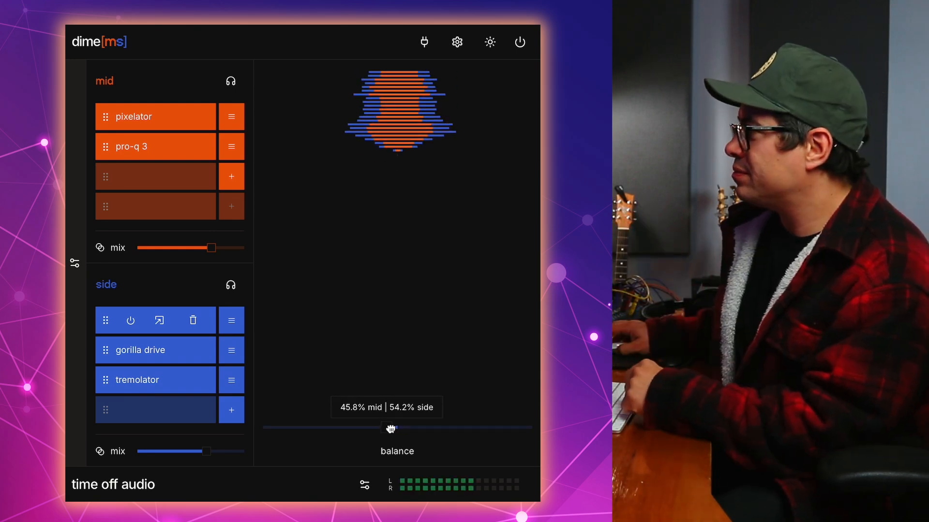
pyautogui.moveTo(391, 428); pyautogui.dragTo(278, 428)
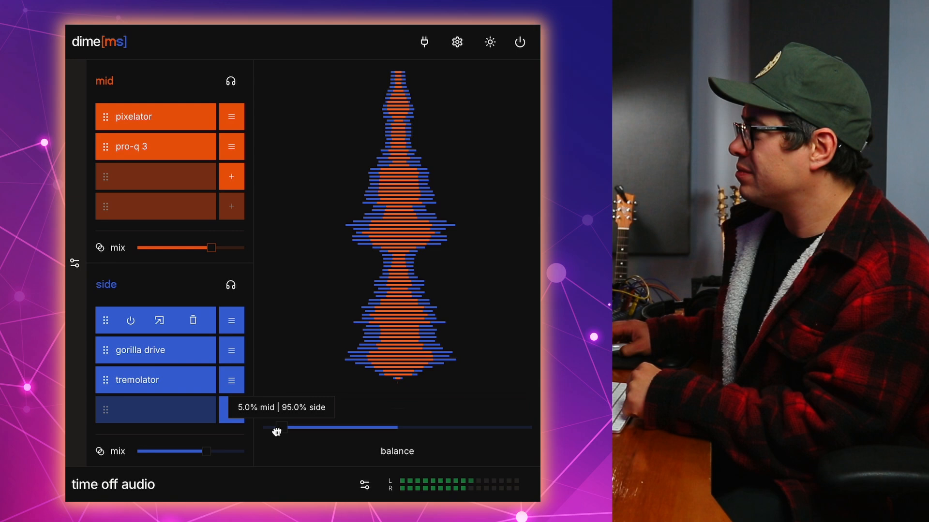
pyautogui.moveTo(276, 427); pyautogui.dragTo(279, 428)
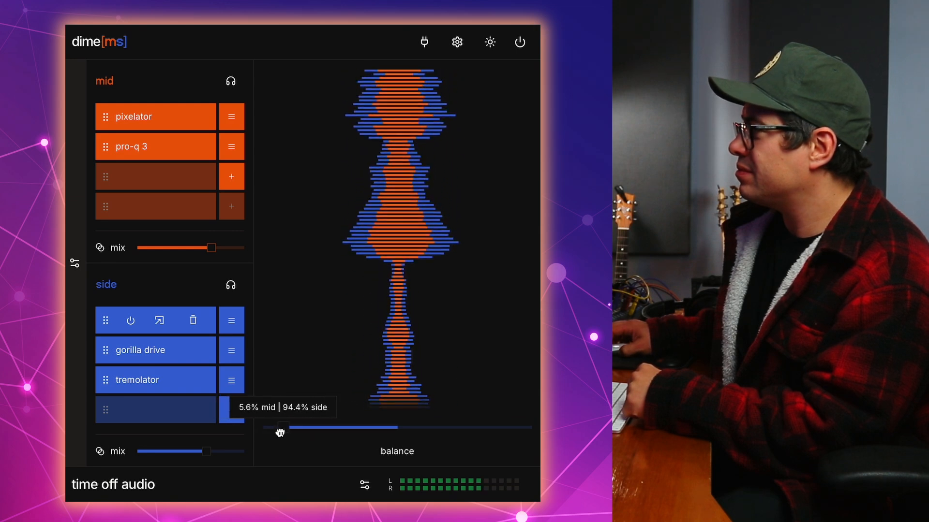
pyautogui.moveTo(282, 427); pyautogui.dragTo(522, 427)
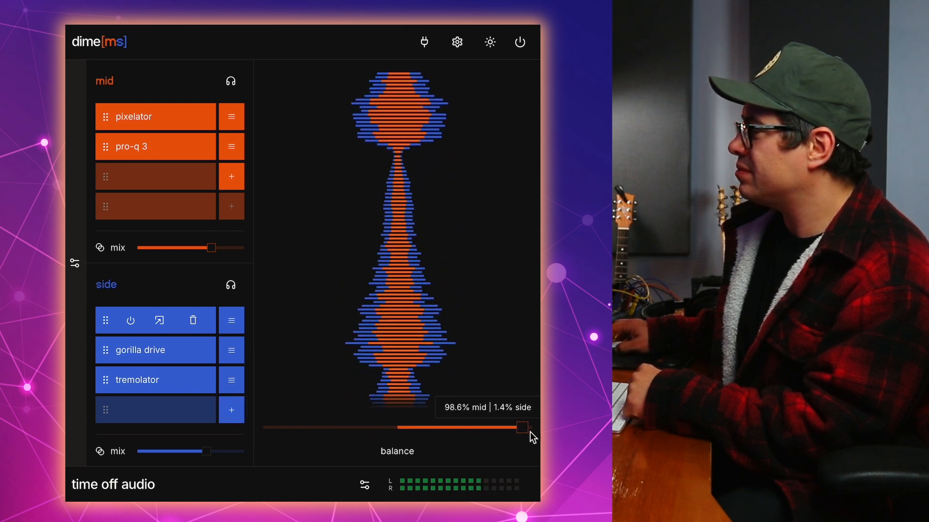
pyautogui.moveTo(520, 427); pyautogui.dragTo(485, 427)
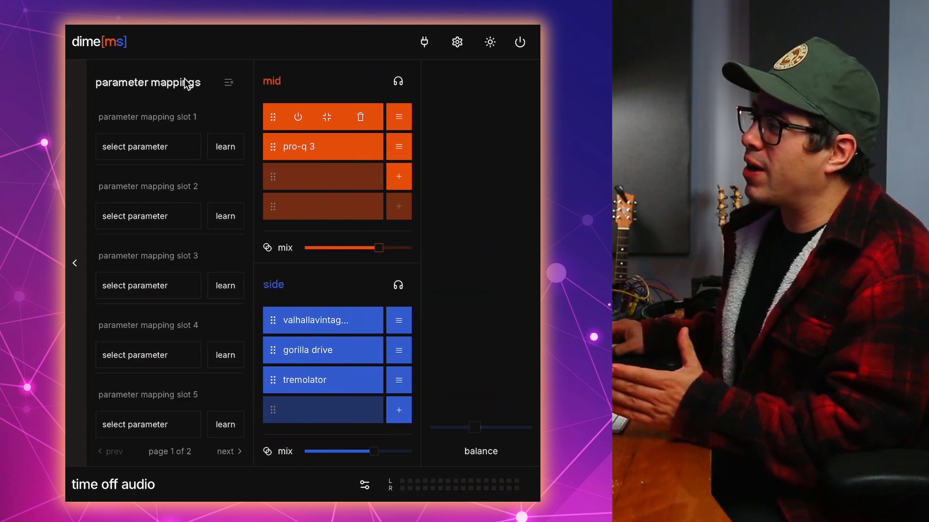
pyautogui.moveTo(211, 105)
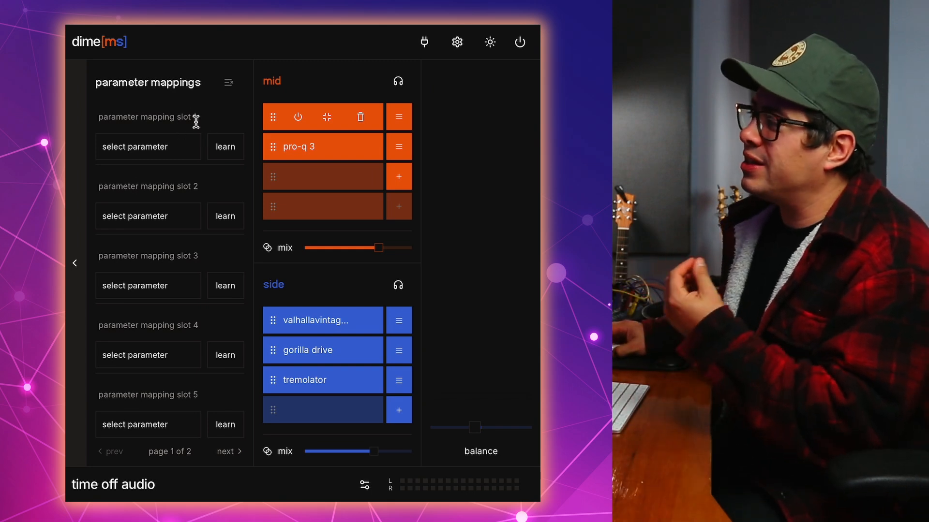
pyautogui.moveTo(271, 278)
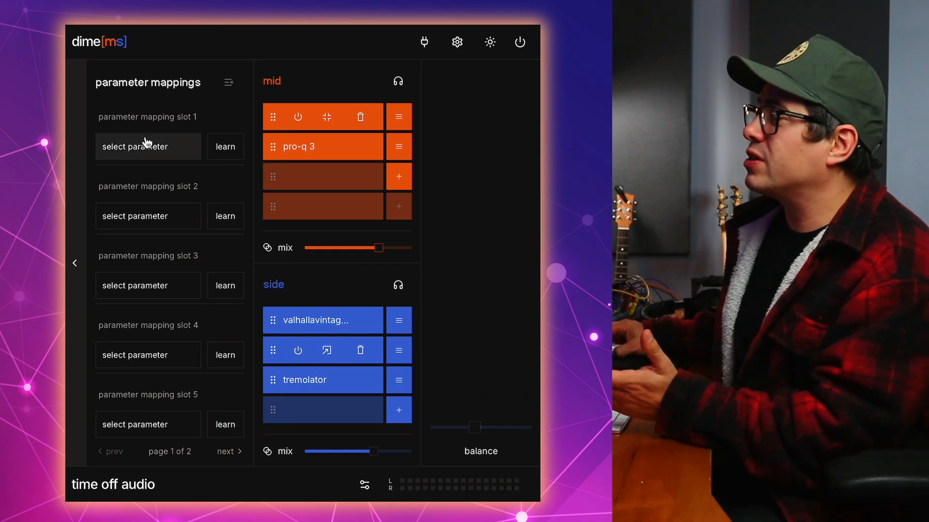
# Assign Gorilla Drive's ingain parameter to mapping slot 1.
pyautogui.click(135, 147)
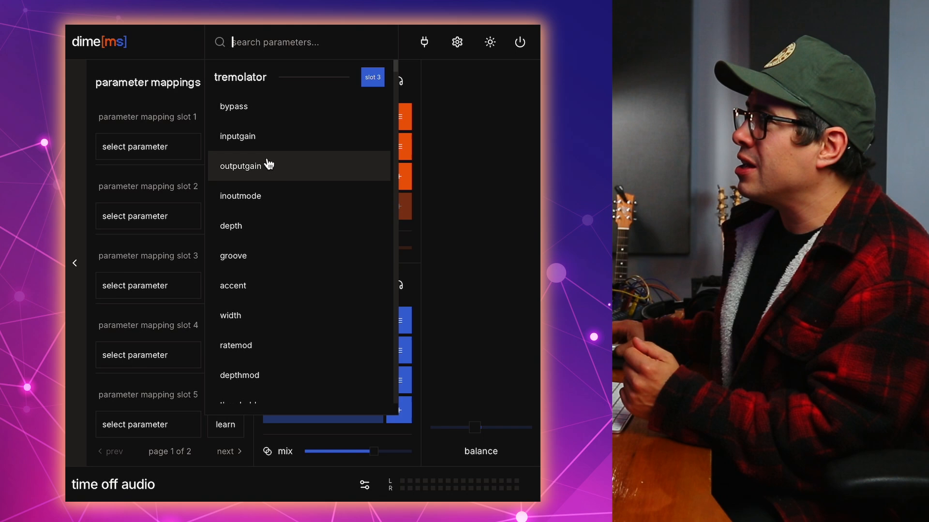
pyautogui.scroll(-3)
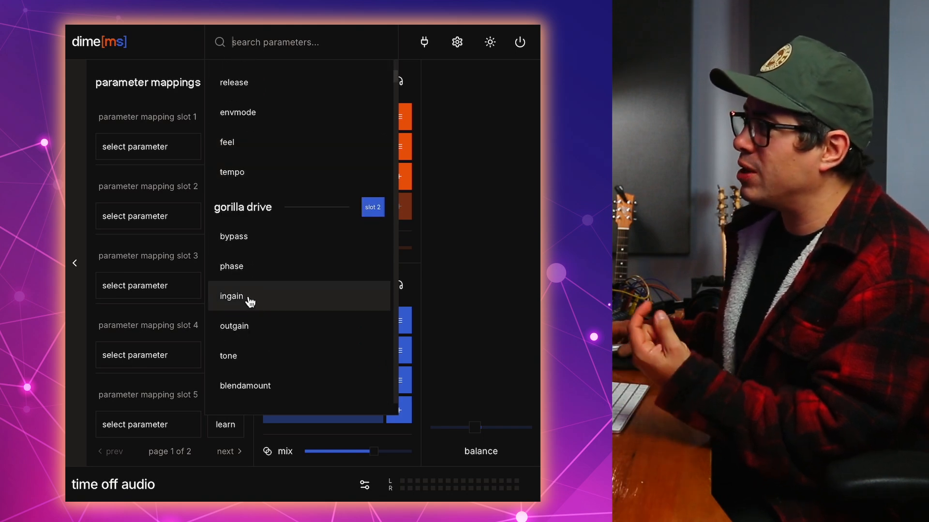
pyautogui.click(231, 296)
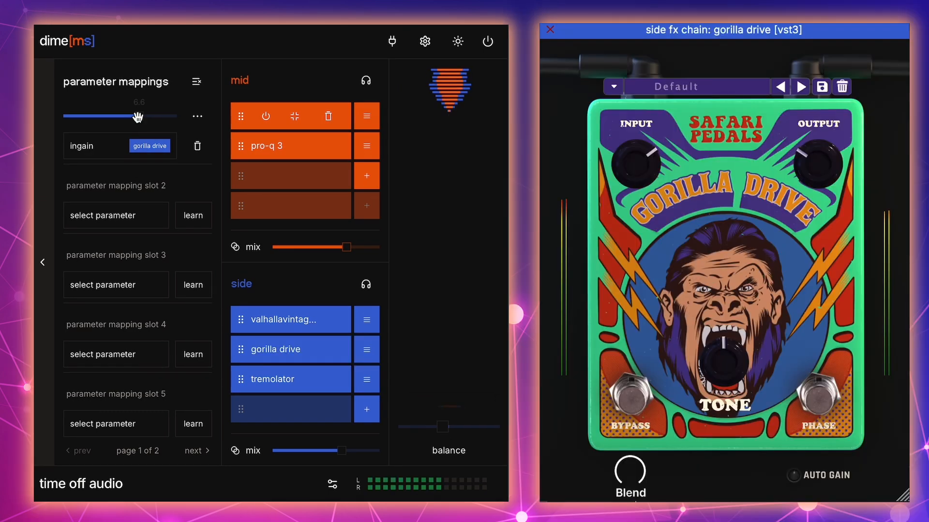
# Sweep the slot 1 mapped ingain between 18 and -16.1, then fine-tune it.
pyautogui.moveTo(136, 116); pyautogui.dragTo(172, 116)
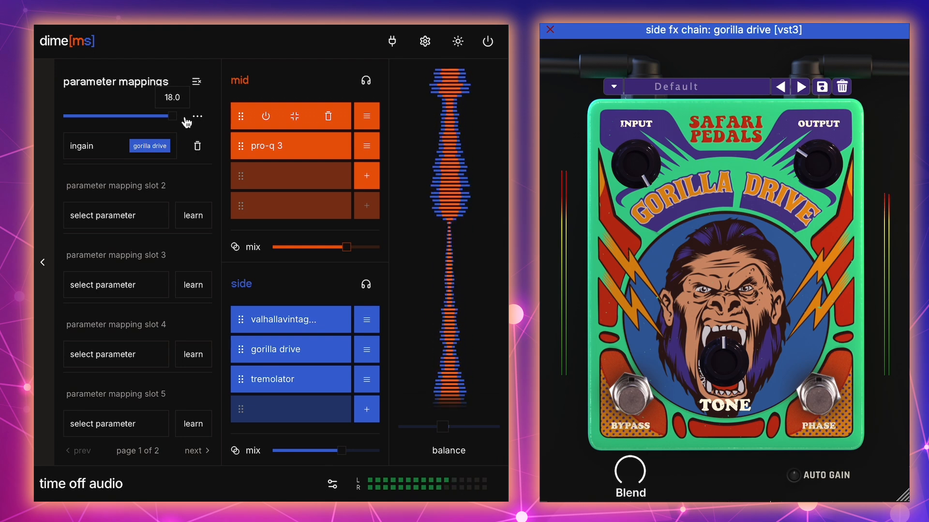
pyautogui.moveTo(172, 116); pyautogui.dragTo(80, 117)
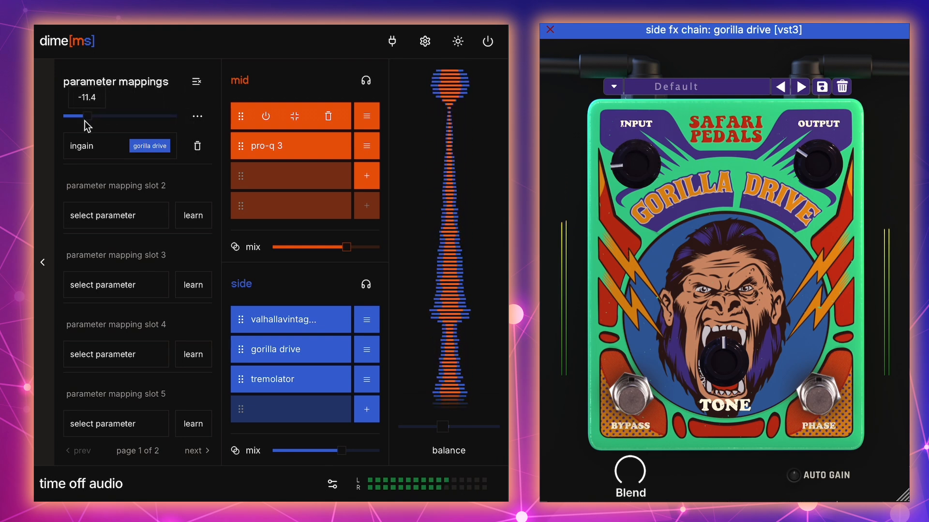
pyautogui.moveTo(90, 116); pyautogui.dragTo(69, 119)
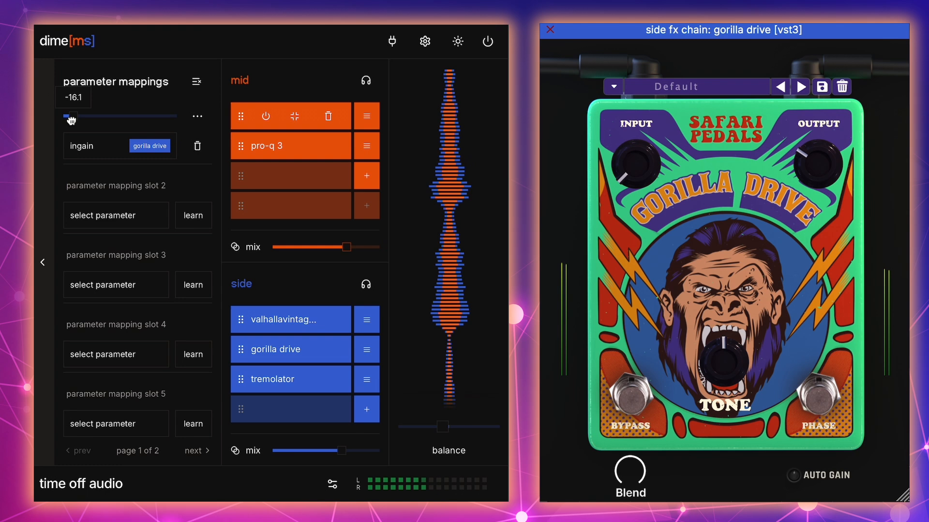
pyautogui.moveTo(69, 117); pyautogui.dragTo(141, 116)
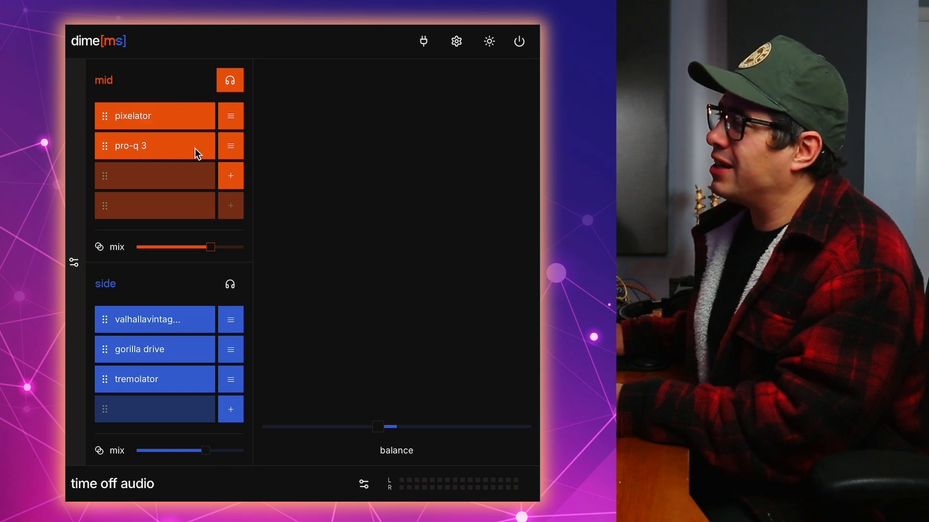
# Open Pixelator on the mid chain and lower its mix to about 34%.
pyautogui.doubleClick(132, 115)
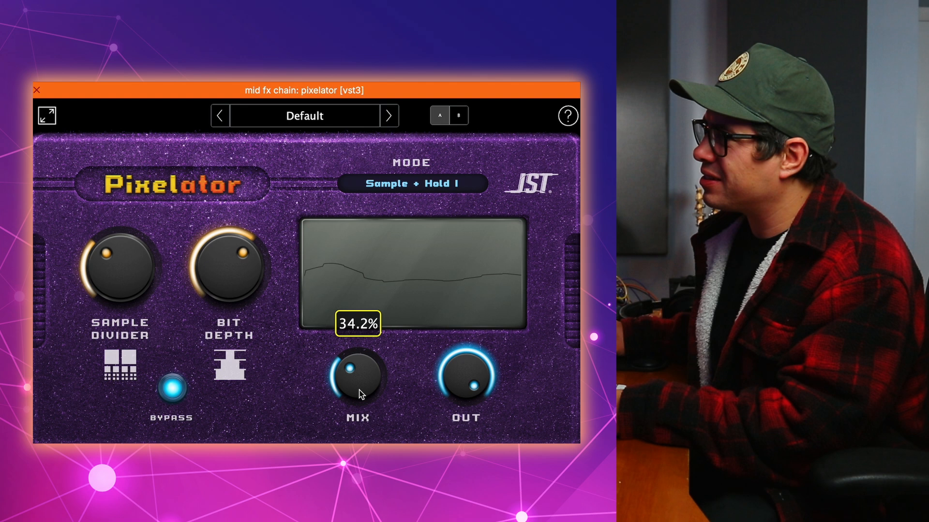
pyautogui.moveTo(355, 377); pyautogui.dragTo(356, 394)
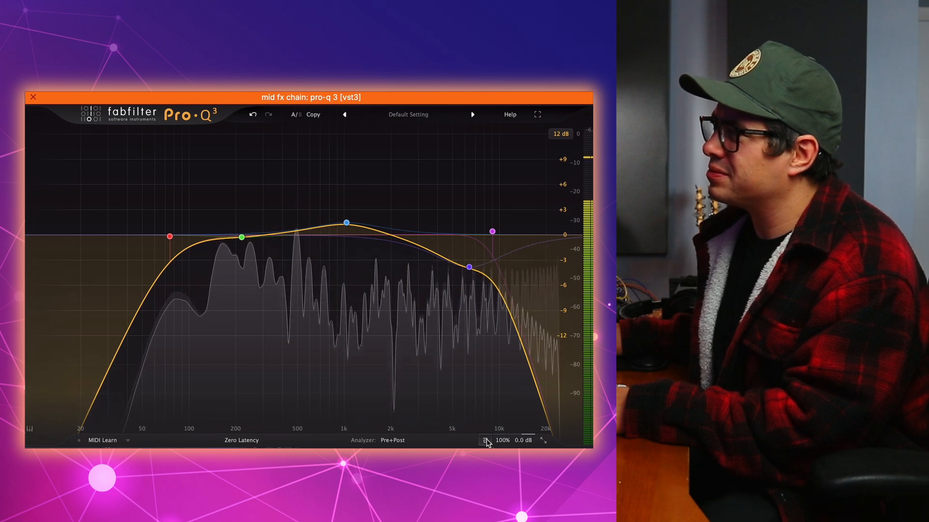
pyautogui.click(33, 98)
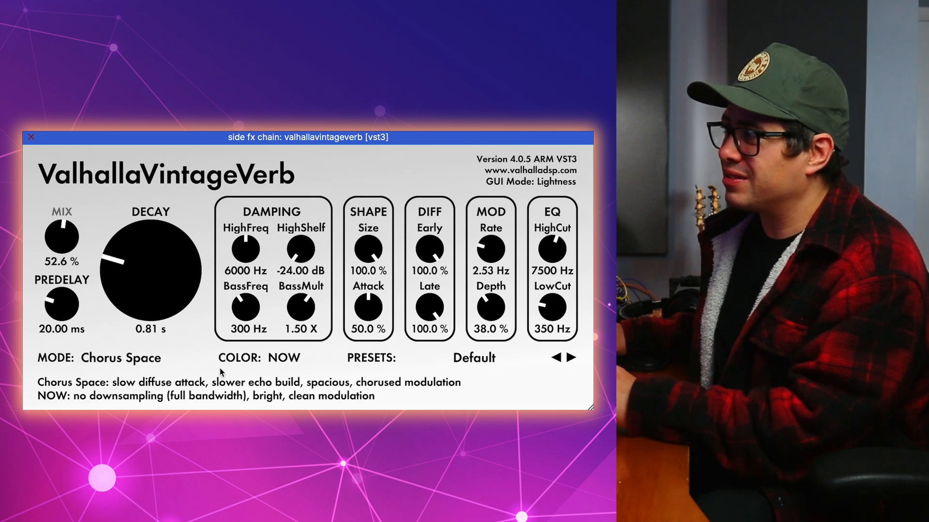
# Sweep VintageVerb's mix up near 100% and back down to about 51%.
pyautogui.moveTo(59, 240); pyautogui.dragTo(63, 231)
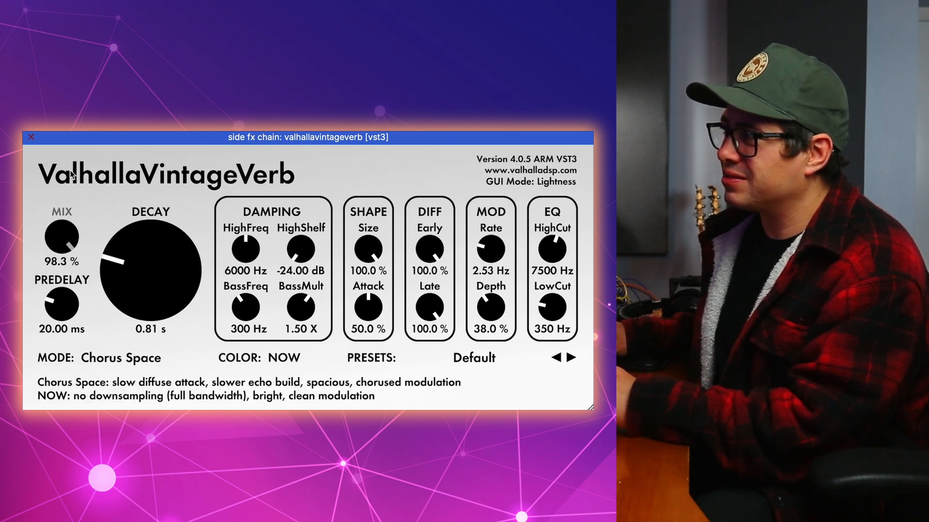
pyautogui.moveTo(61, 241); pyautogui.dragTo(61, 248)
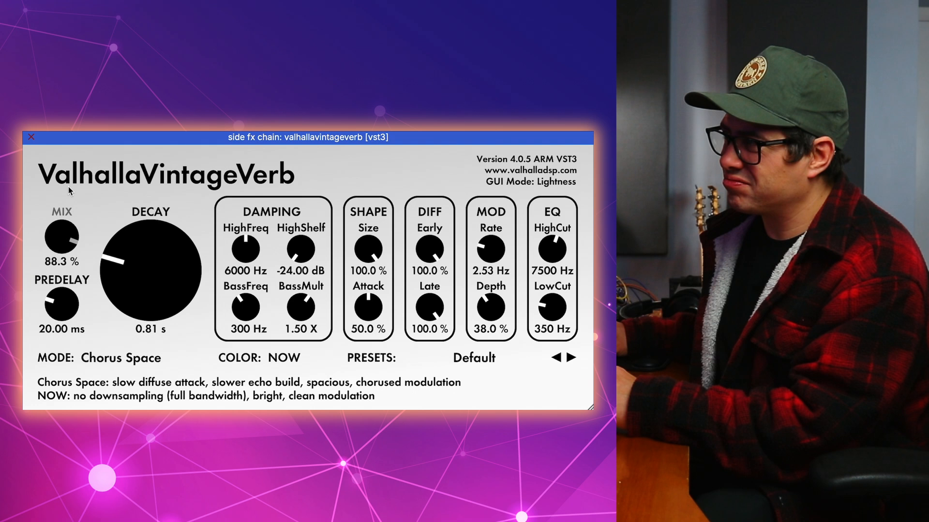
pyautogui.moveTo(62, 237); pyautogui.dragTo(61, 255)
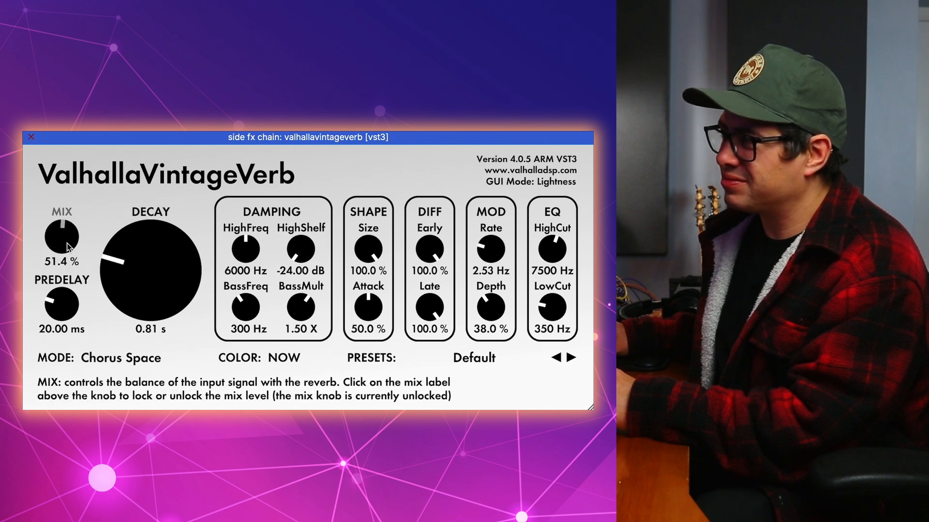
pyautogui.click(31, 137)
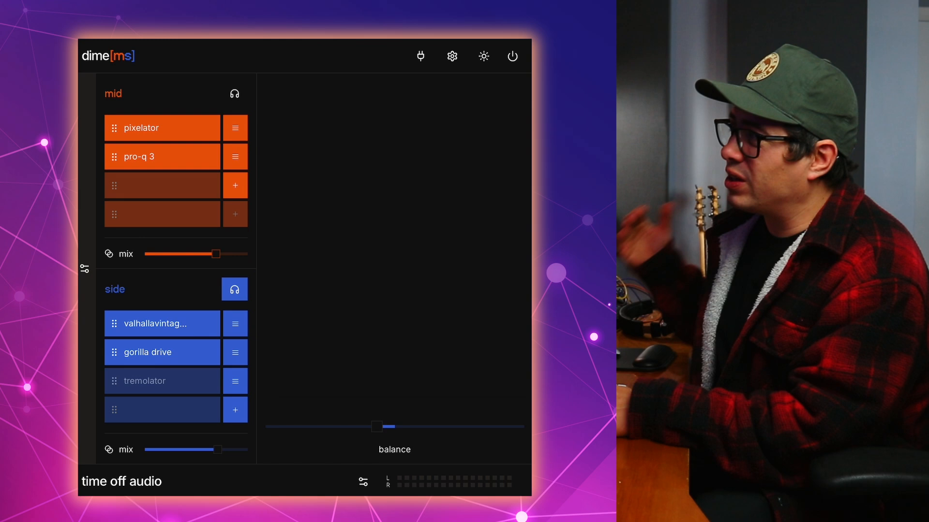
# Open the Gorilla Drive and Tremolator editors on the side chain.
pyautogui.doubleClick(147, 352)
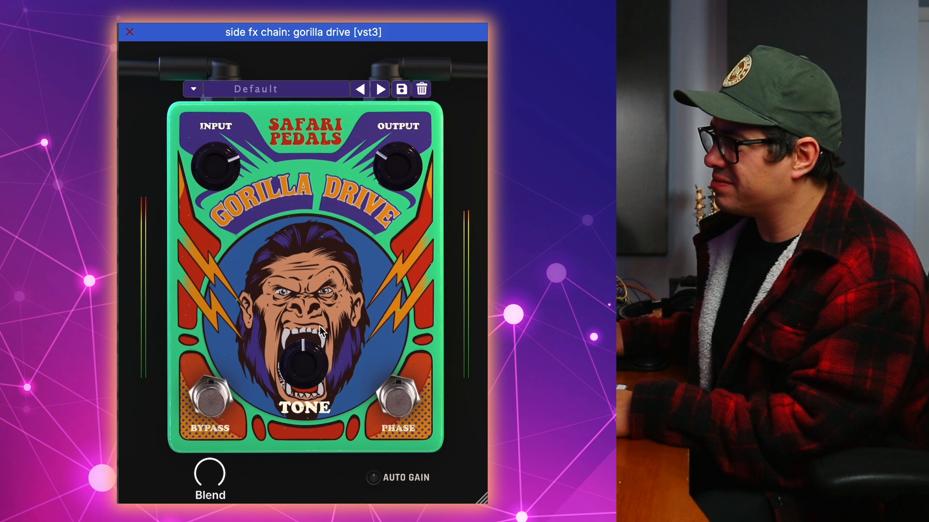
pyautogui.click(129, 32)
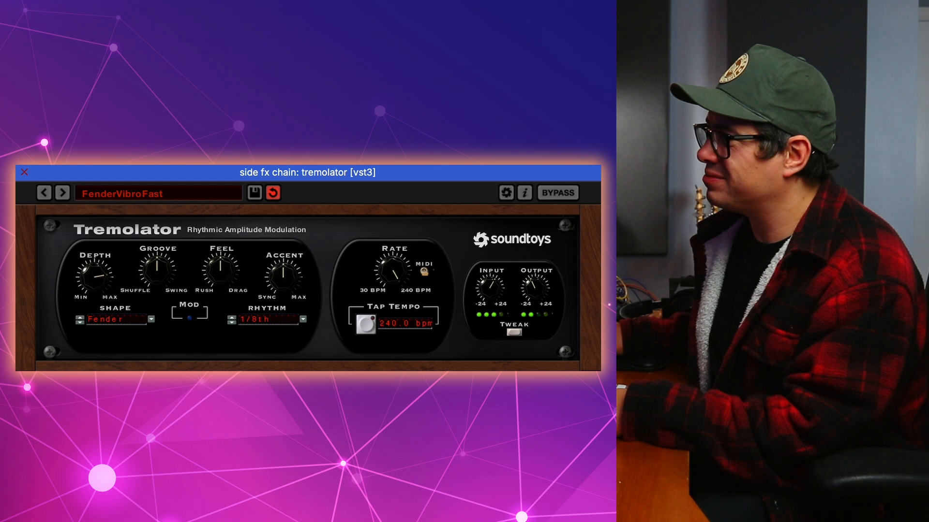
pyautogui.click(23, 171)
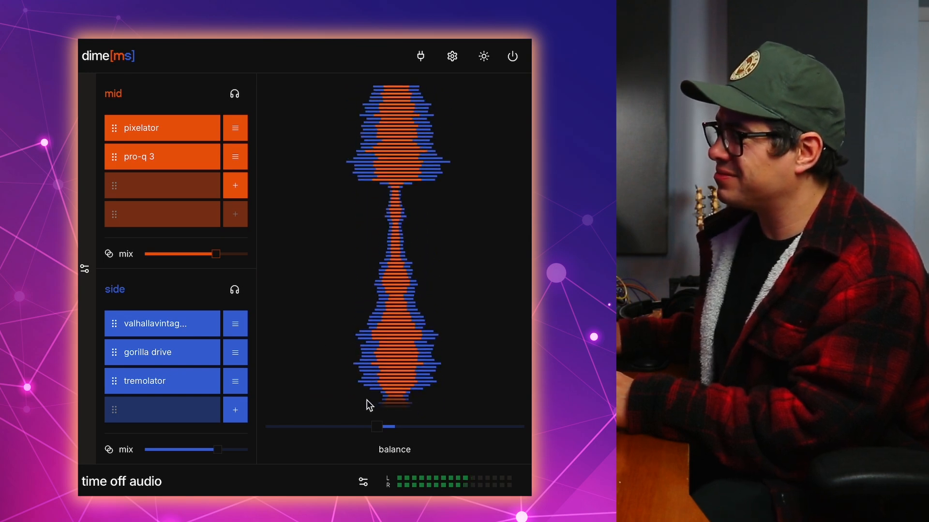
# Sweep the mid/side balance from side to mid, returning near centre.
pyautogui.moveTo(377, 427); pyautogui.dragTo(329, 426)
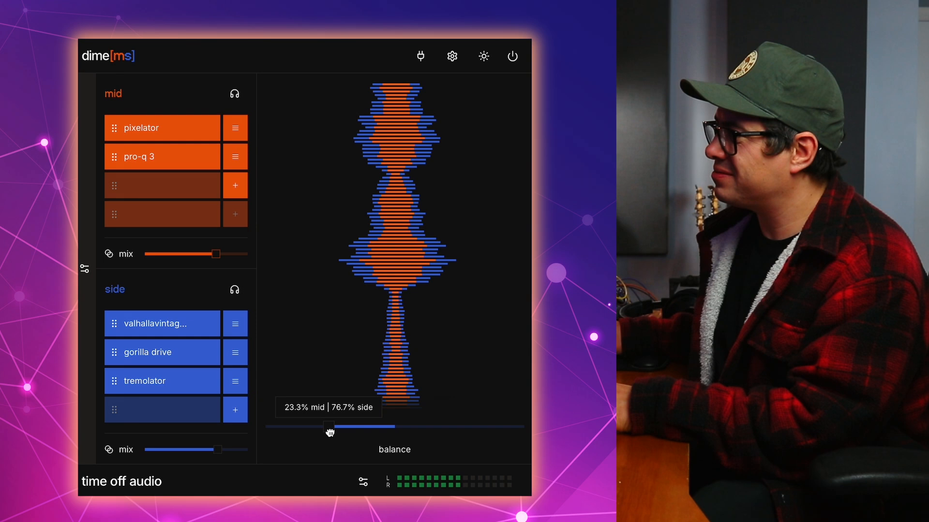
pyautogui.moveTo(330, 427); pyautogui.dragTo(501, 426)
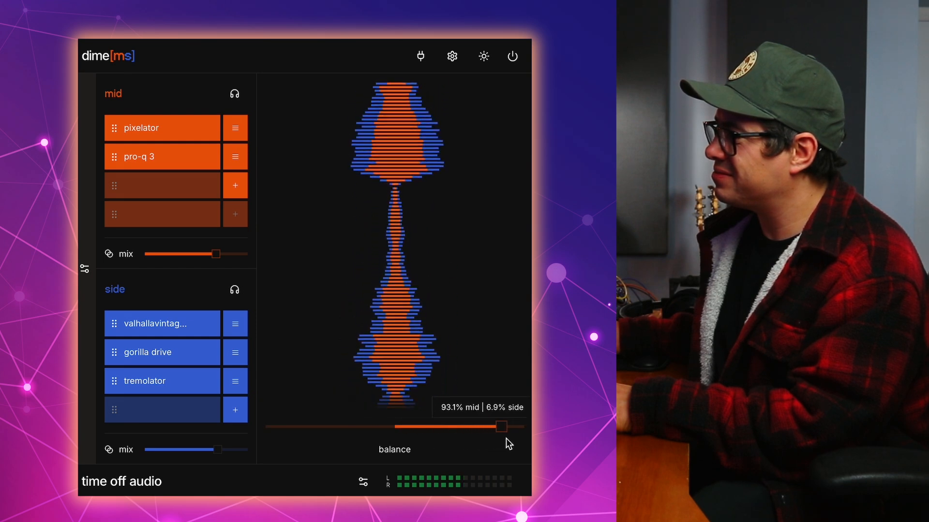
pyautogui.moveTo(501, 427); pyautogui.dragTo(415, 427)
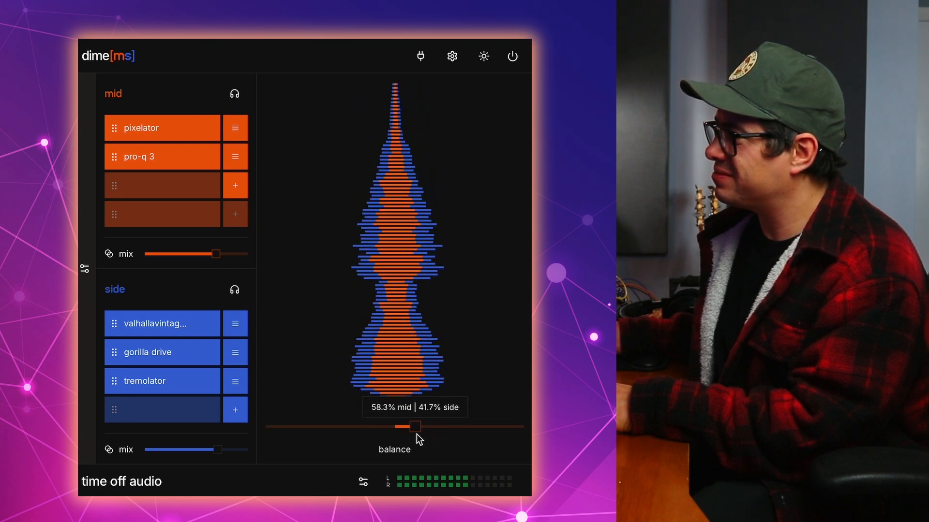
pyautogui.moveTo(415, 427); pyautogui.dragTo(395, 427)
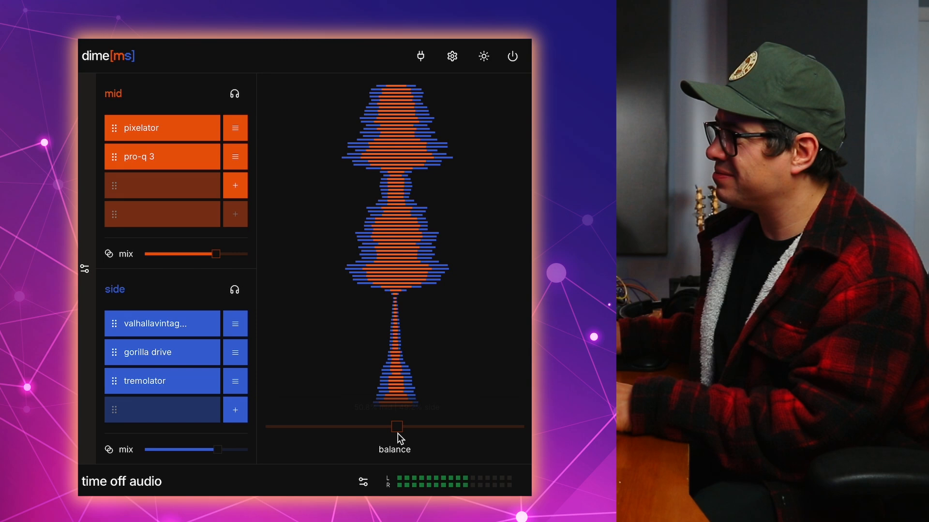
# Toggle the power button to compare the dry signal with processing.
pyautogui.click(512, 56)
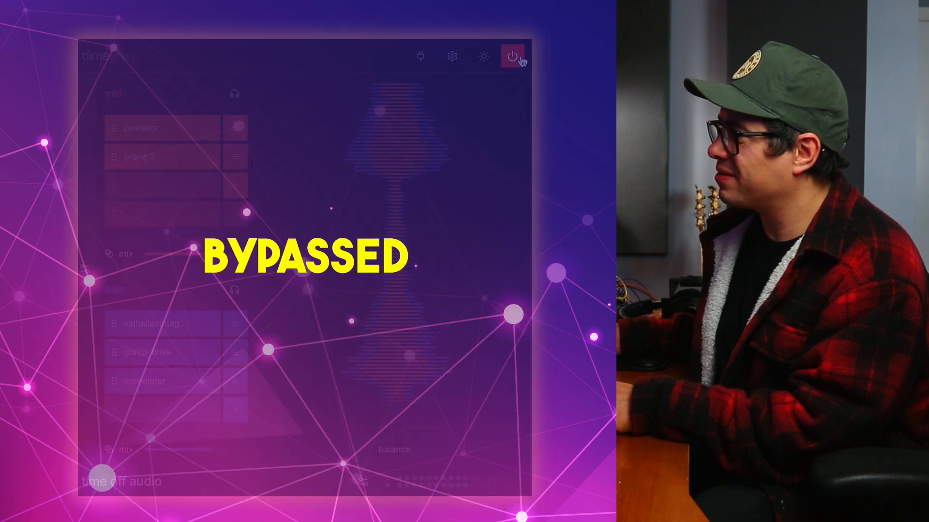
pyautogui.click(511, 55)
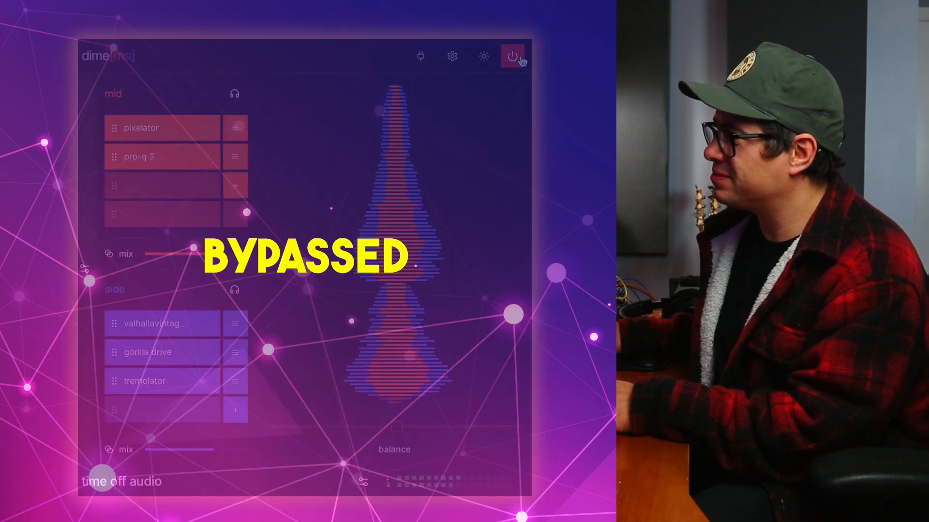
pyautogui.click(512, 56)
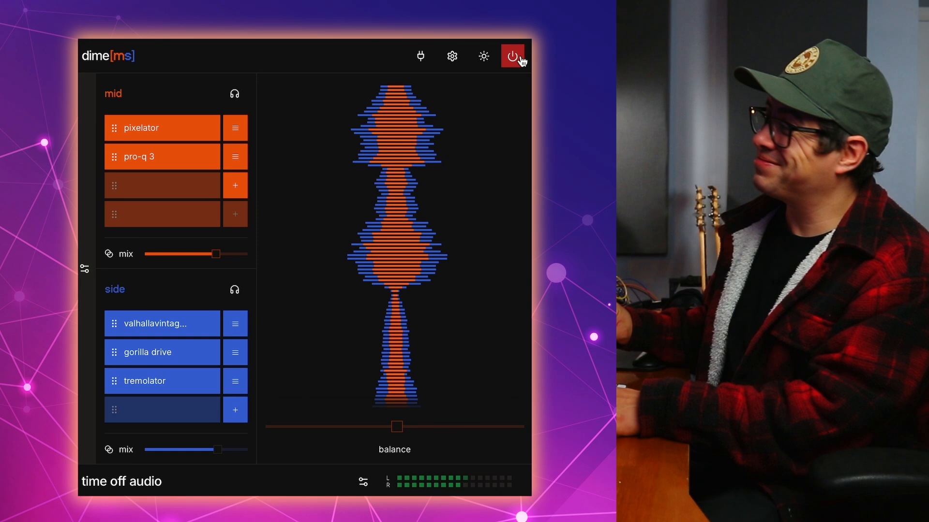
pyautogui.click(512, 56)
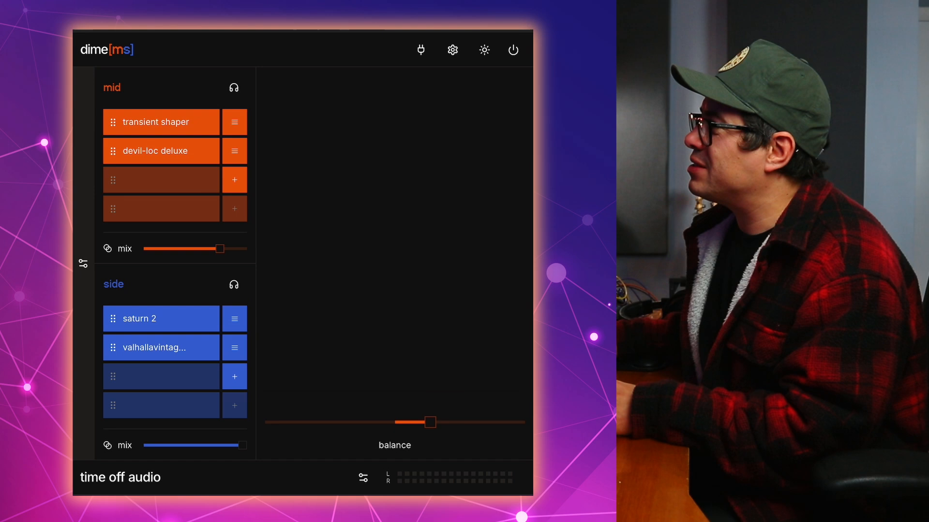
# A/B the drum beat with all processing bypassed, then re-enable it.
pyautogui.click(512, 50)
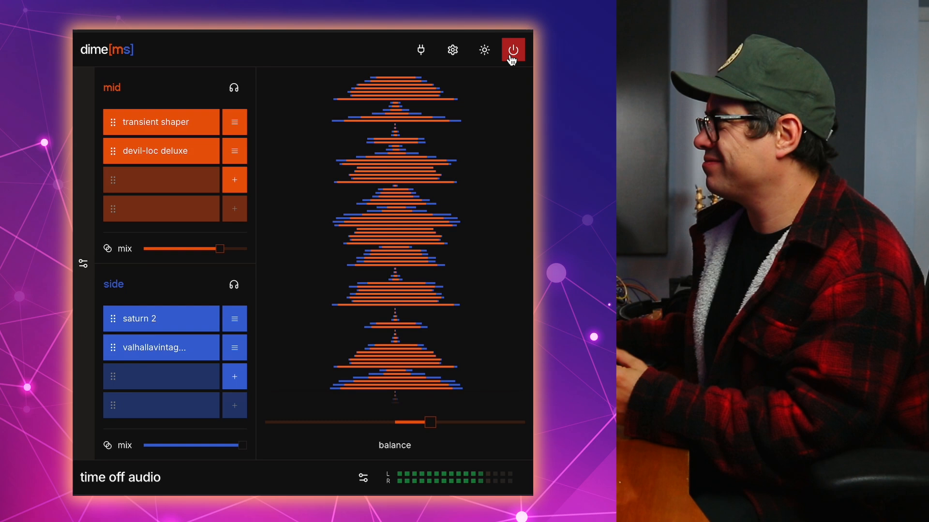
pyautogui.click(511, 49)
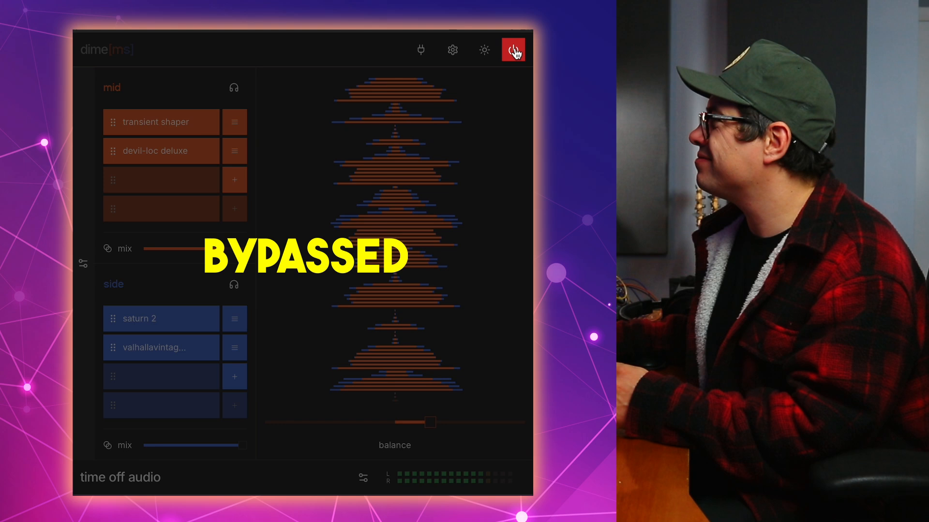
pyautogui.click(513, 49)
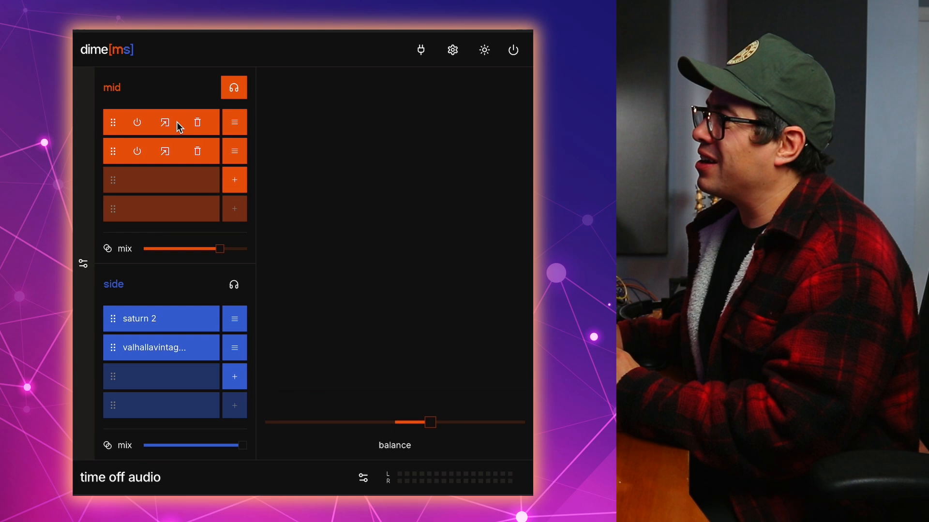
# Open and close the Devil-Loc Deluxe editor on the mid chain.
pyautogui.click(165, 122)
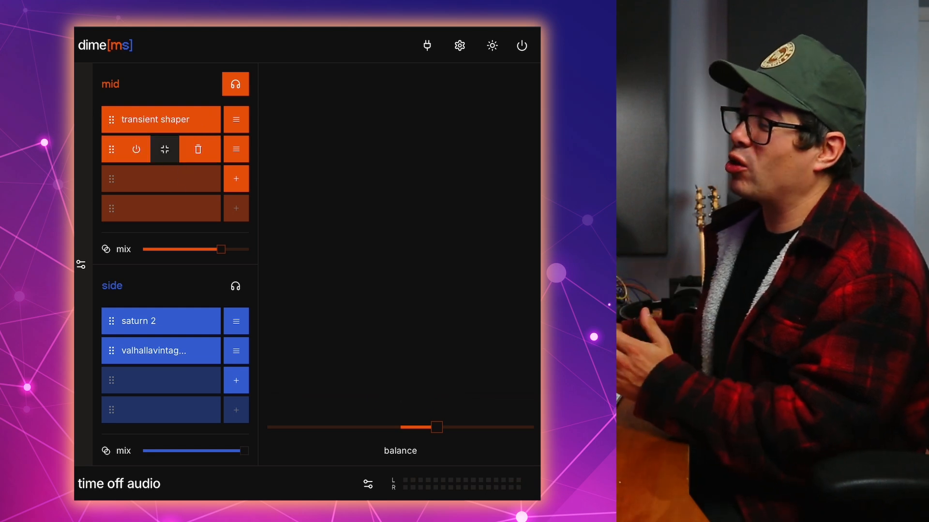
pyautogui.click(164, 149)
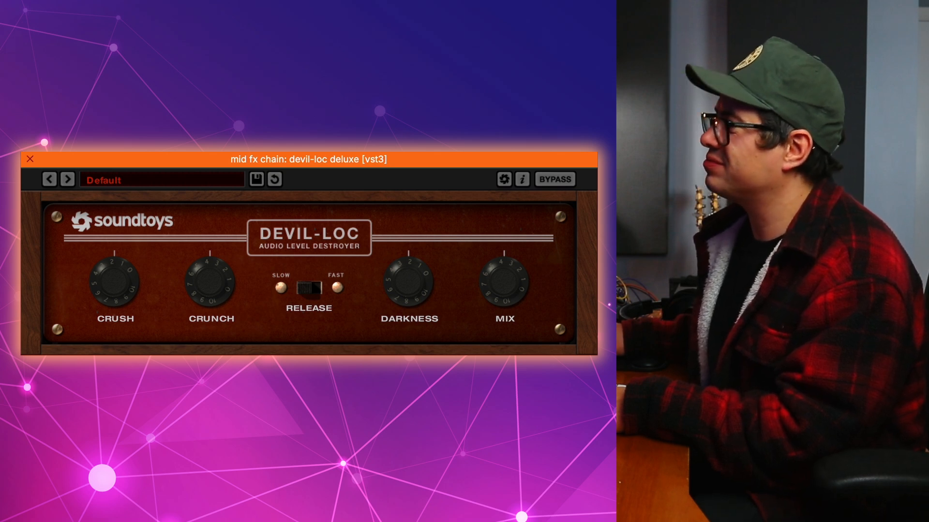
pyautogui.click(30, 159)
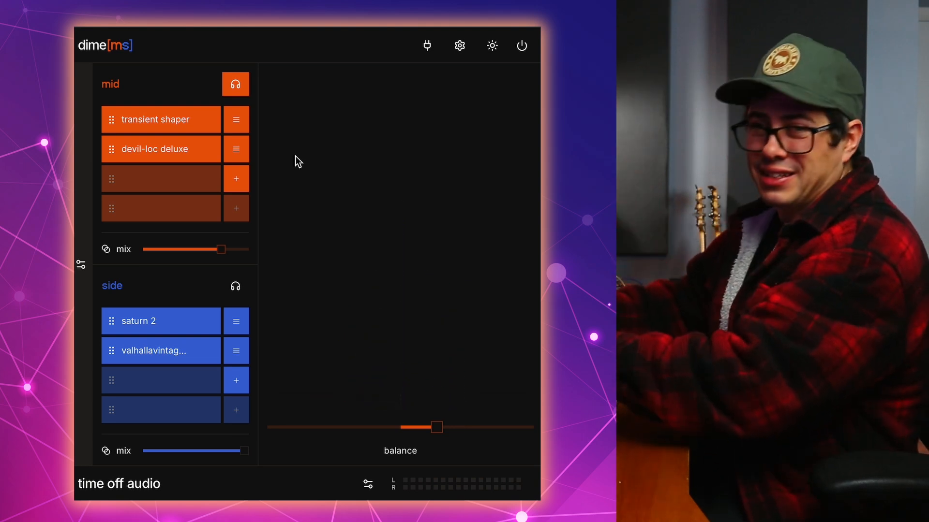
pyautogui.moveTo(153, 279)
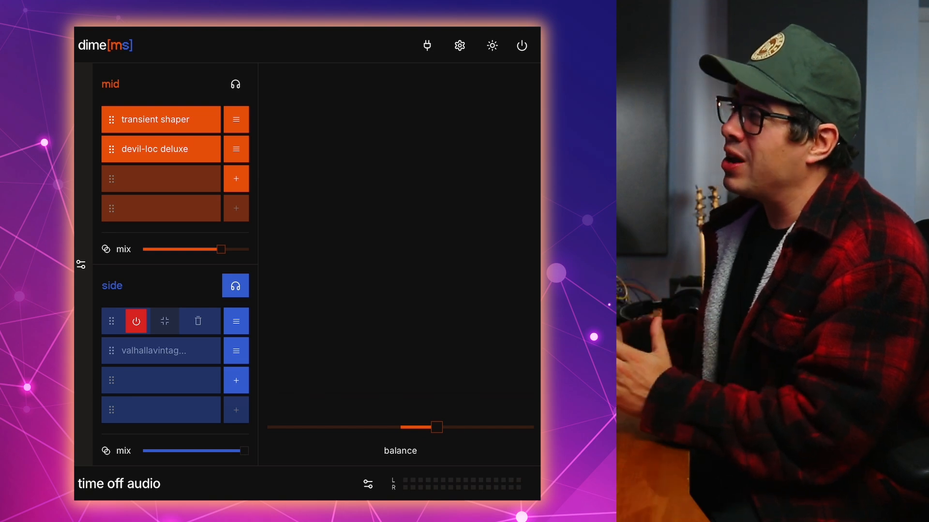
# Open Saturn 2, toggle the side VintageVerb on and off, and close its editor.
pyautogui.click(159, 351)
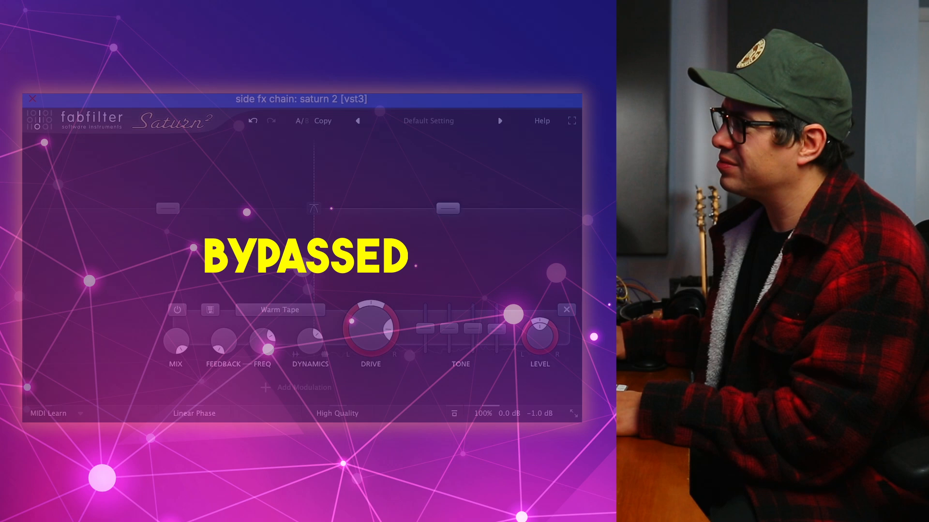
pyautogui.click(177, 309)
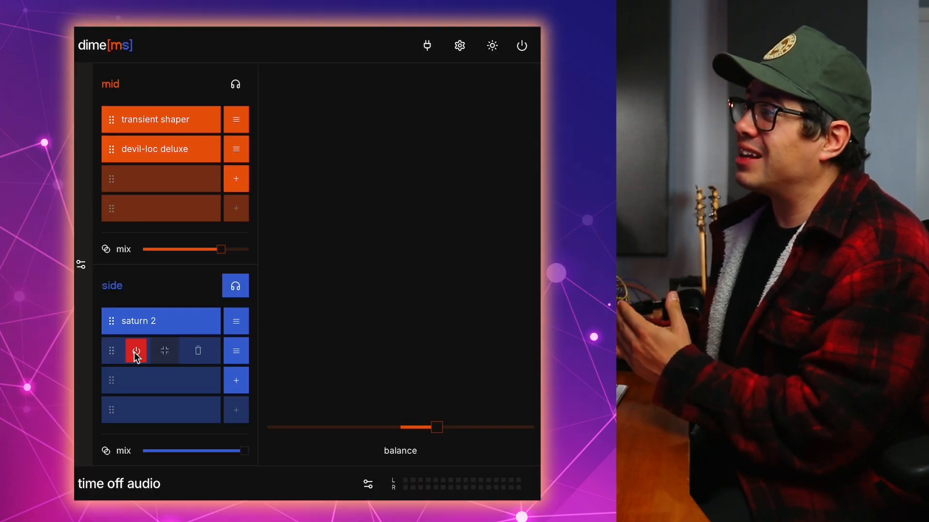
pyautogui.click(135, 351)
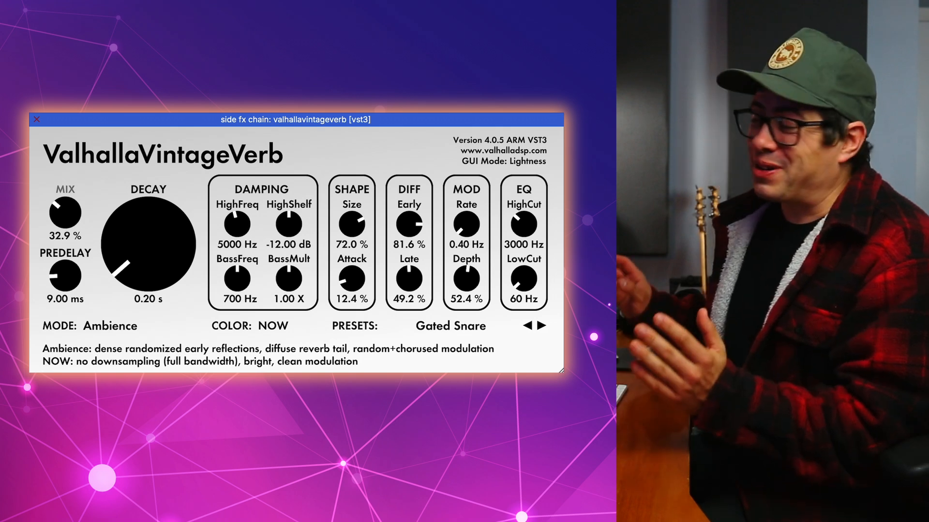
pyautogui.click(38, 120)
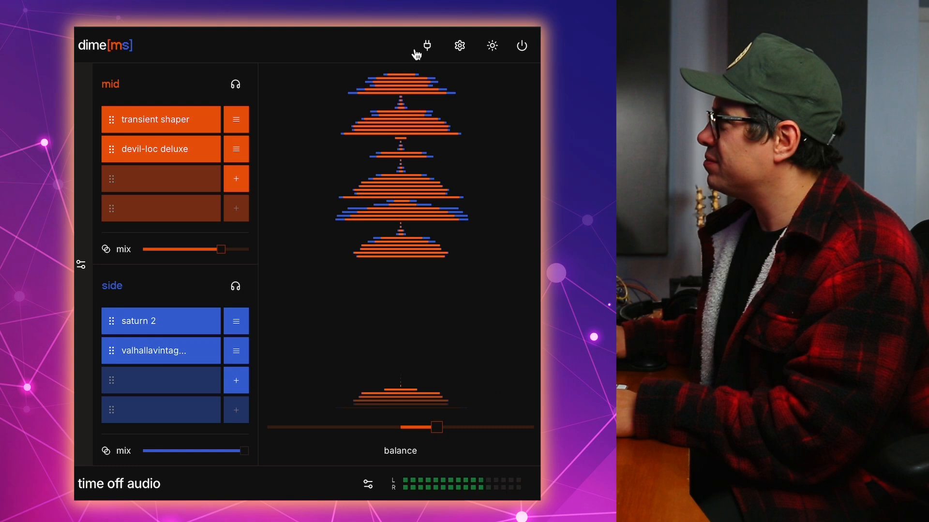
# A/B the drum beat against the dry sound using the bypass button.
pyautogui.click(521, 46)
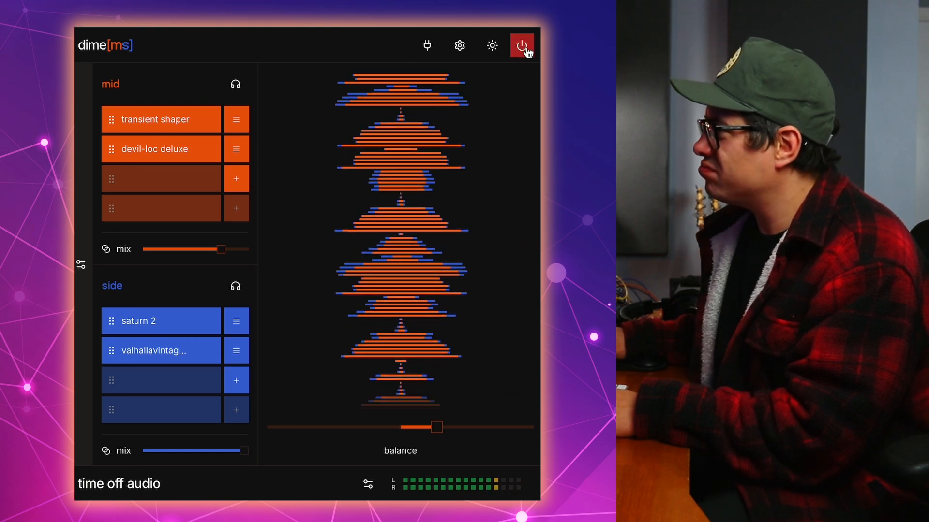
pyautogui.click(521, 46)
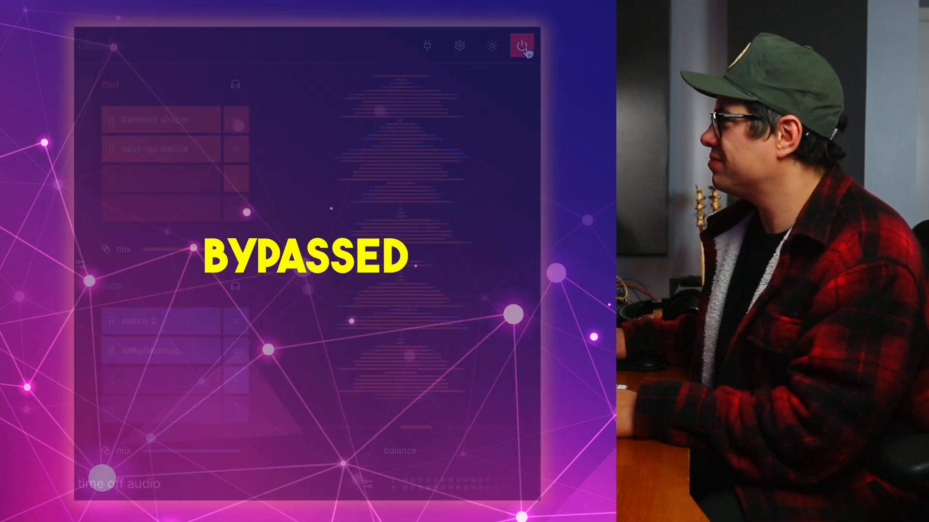
pyautogui.click(522, 45)
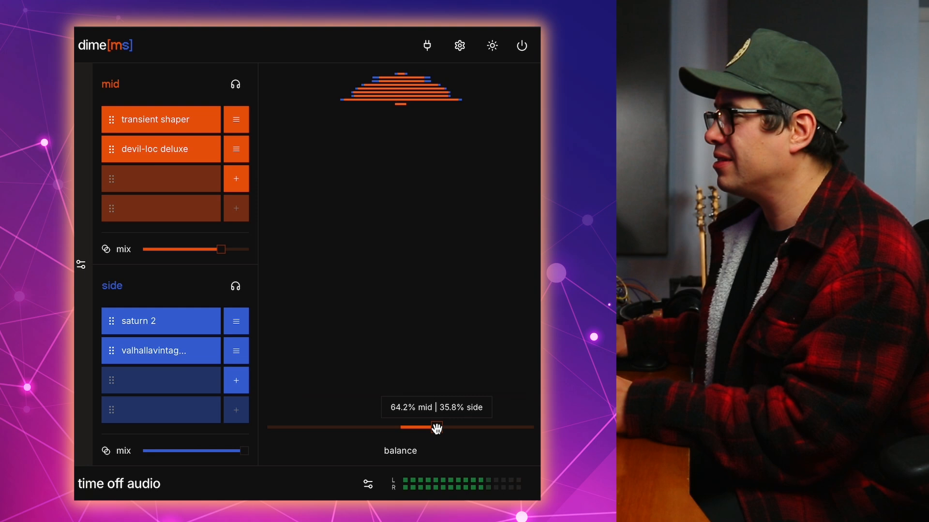
# Set the balance to 35% mid, 65% side, then compare against bypass.
pyautogui.moveTo(435, 427); pyautogui.dragTo(361, 427)
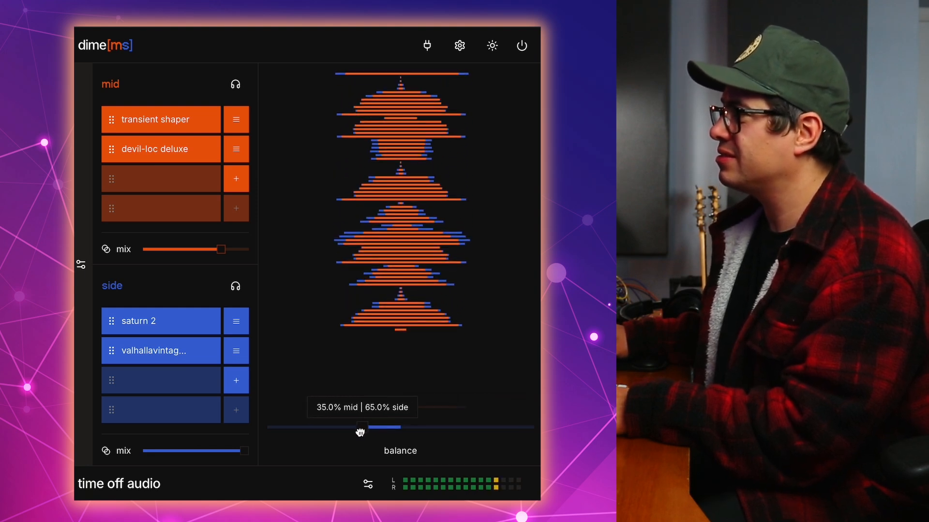
pyautogui.moveTo(361, 427); pyautogui.dragTo(353, 427)
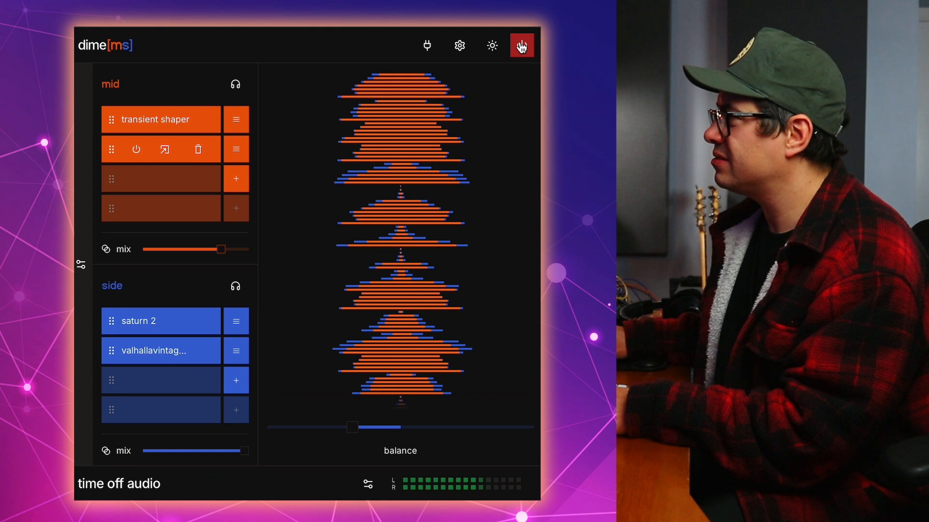
pyautogui.click(521, 45)
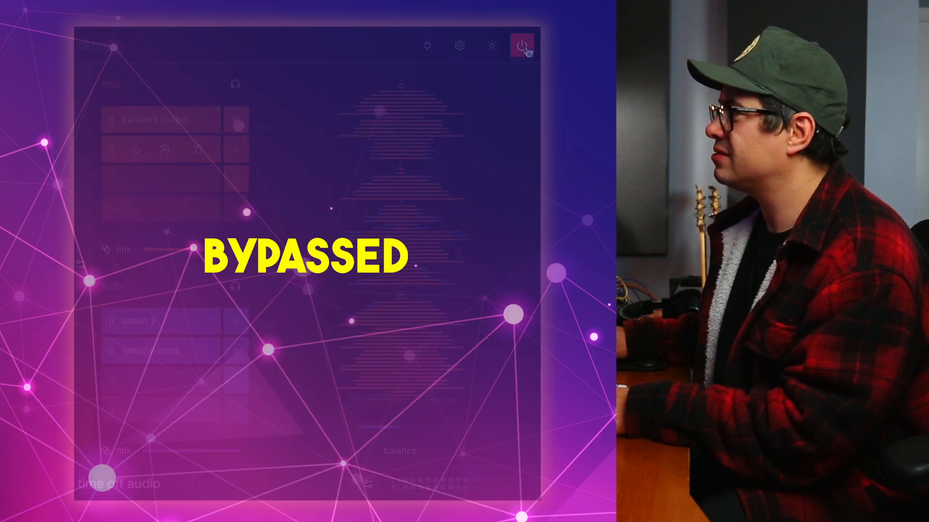
pyautogui.click(523, 45)
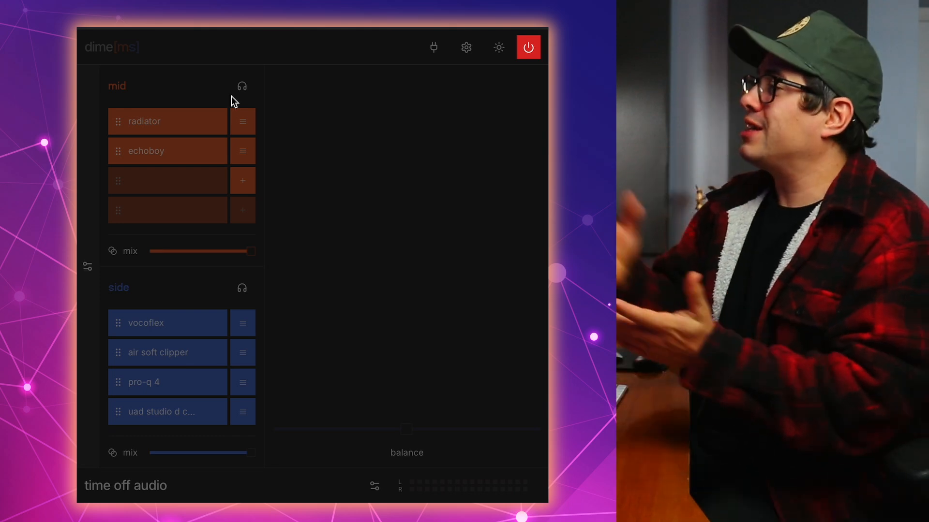
# Toggle the vocal bus dime[ms] between bypass and processing twice, ending with processing active.
pyautogui.click(527, 47)
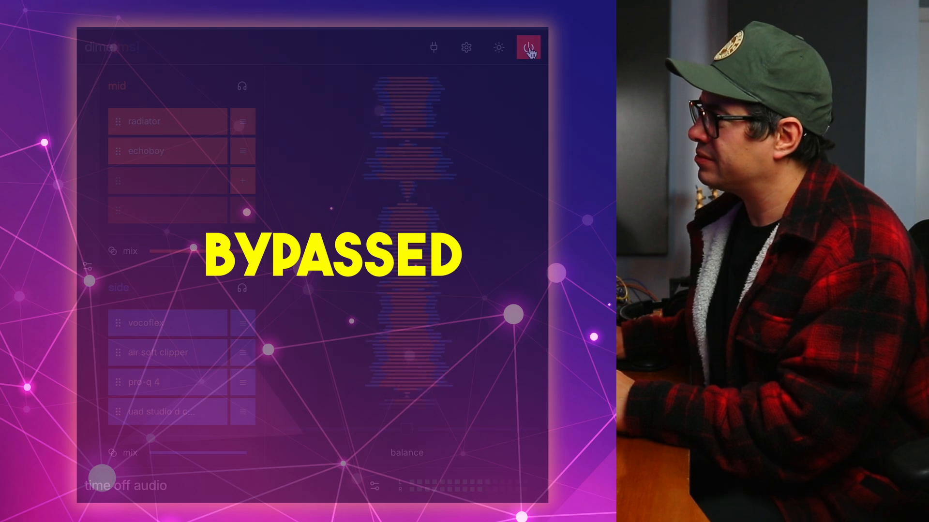
pyautogui.click(527, 48)
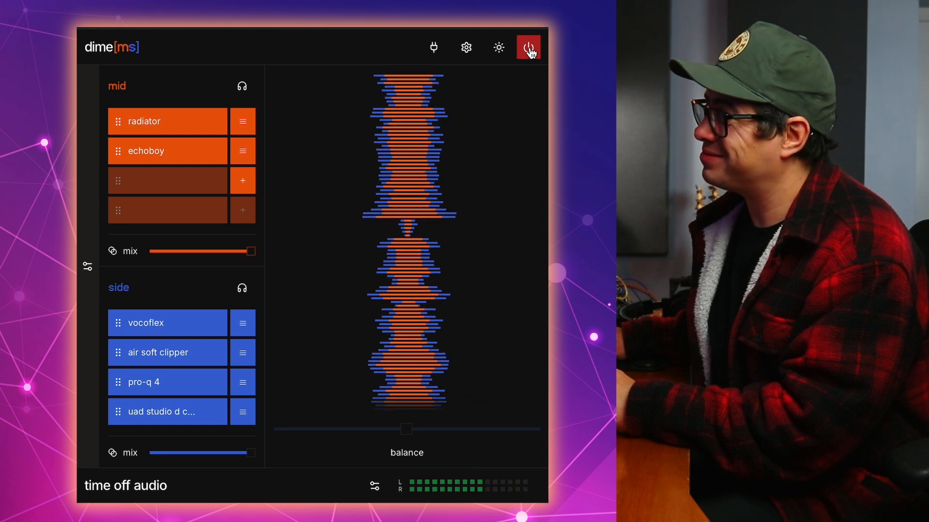
pyautogui.click(528, 47)
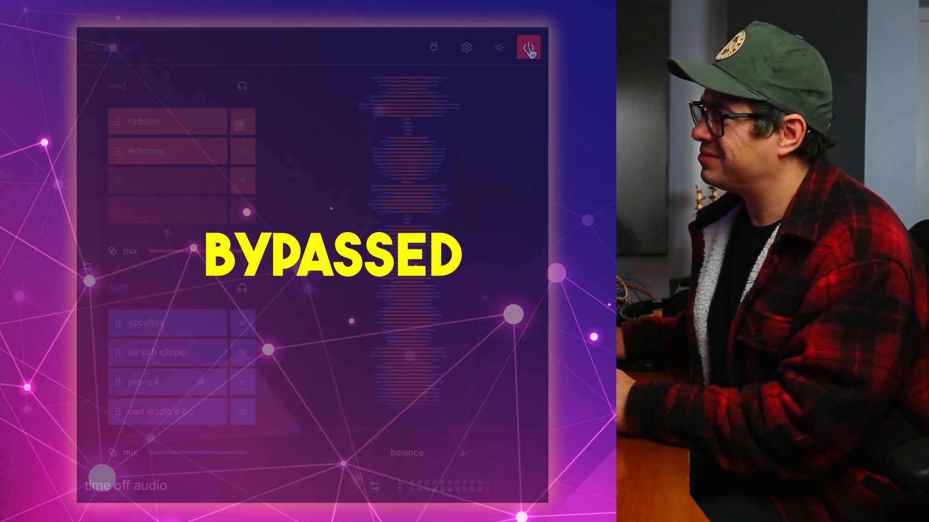
pyautogui.click(528, 47)
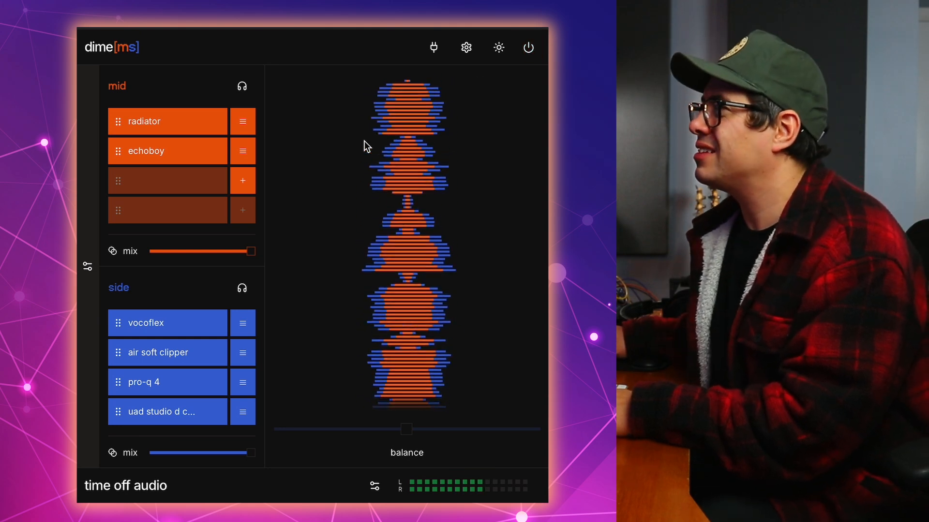
# Solo the mid chain so only Radiator and EchoBoy are heard.
pyautogui.click(241, 86)
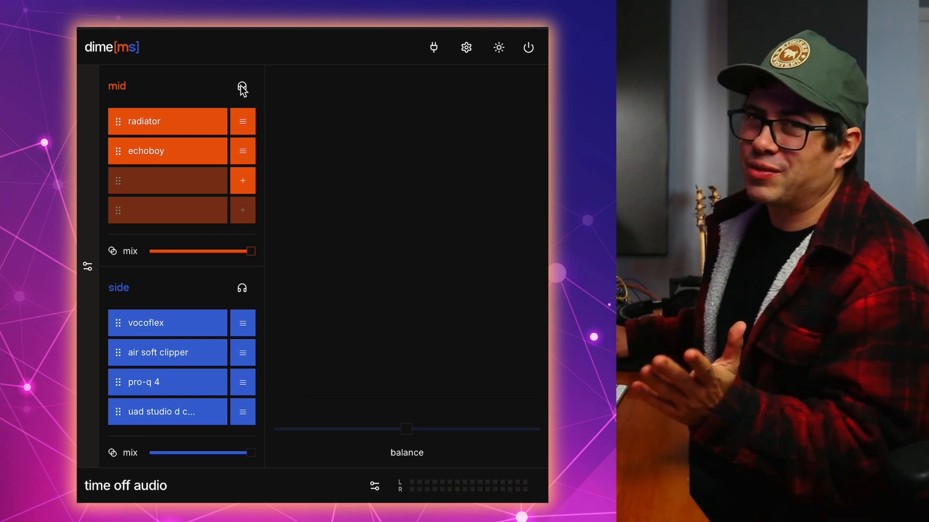
pyautogui.click(241, 86)
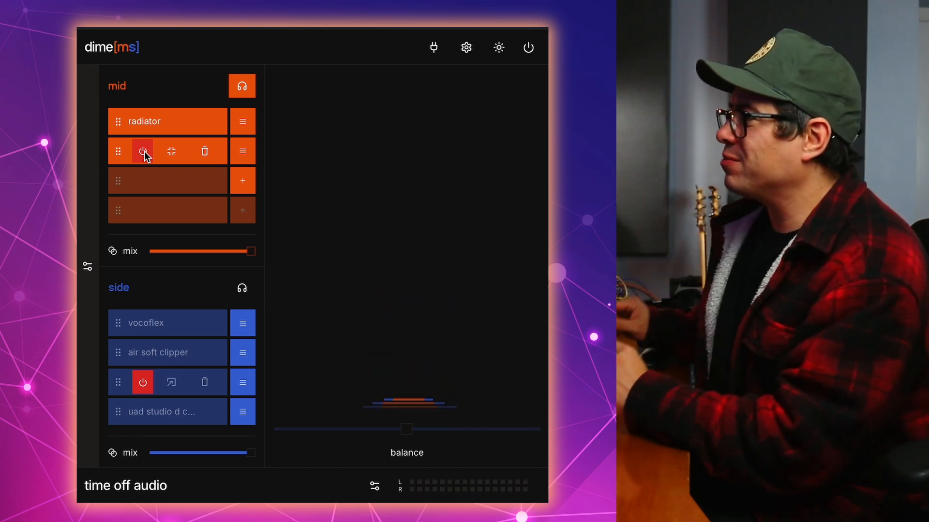
# Check the Vocoflex and Pro-Q 4 editors, then solo the side chain.
pyautogui.click(142, 150)
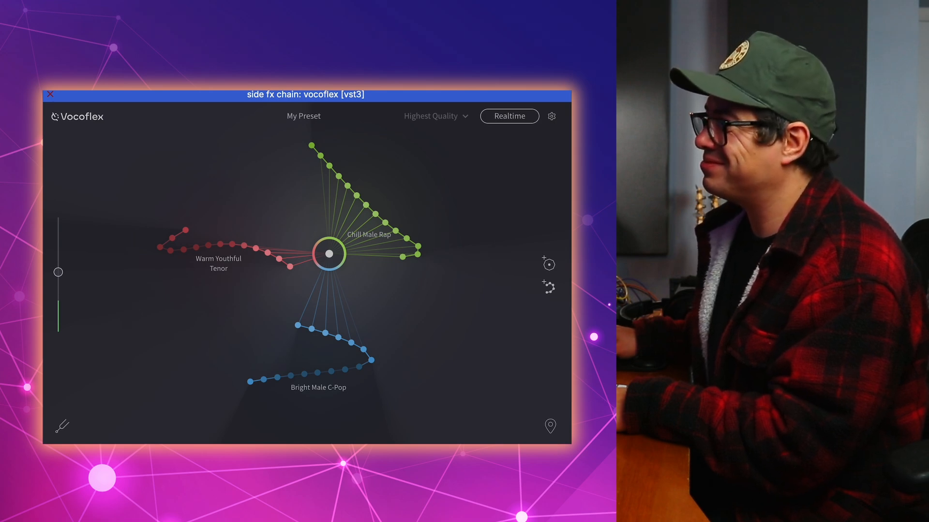
pyautogui.click(50, 94)
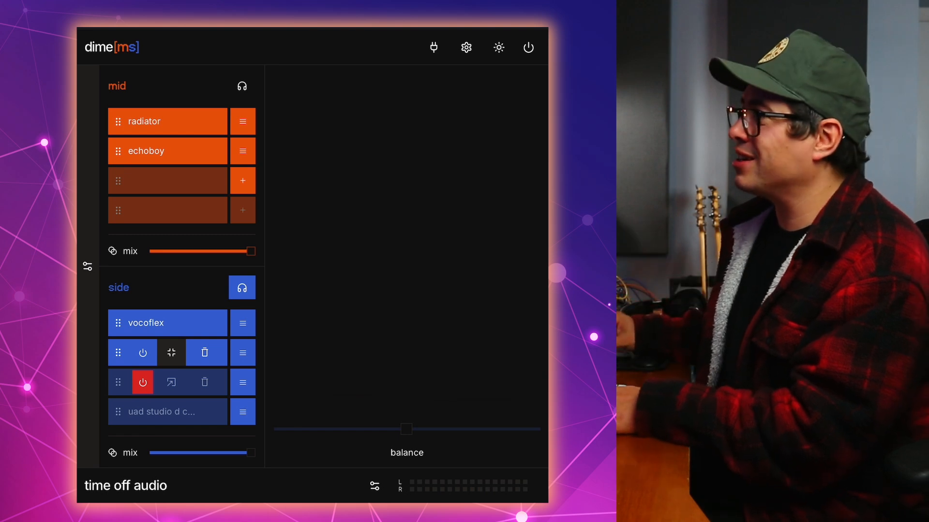
pyautogui.click(171, 382)
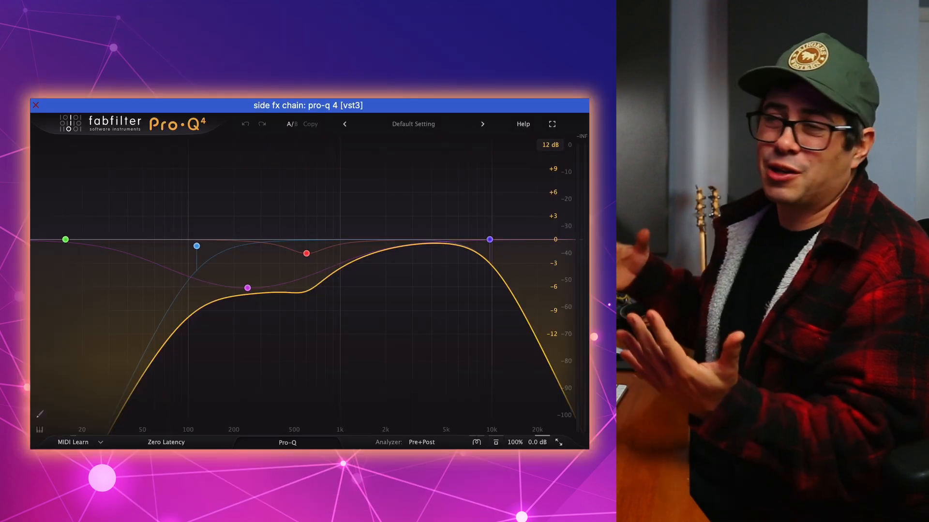
pyautogui.click(196, 246)
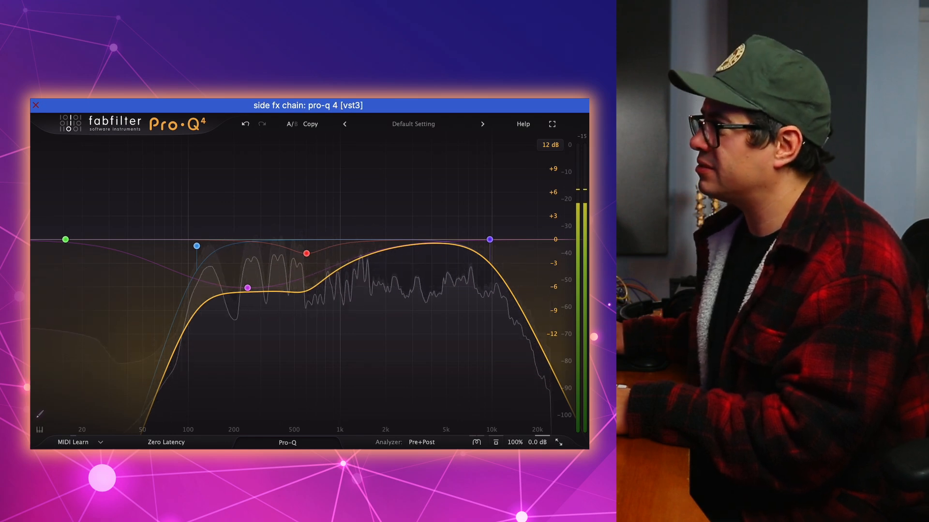
pyautogui.click(35, 105)
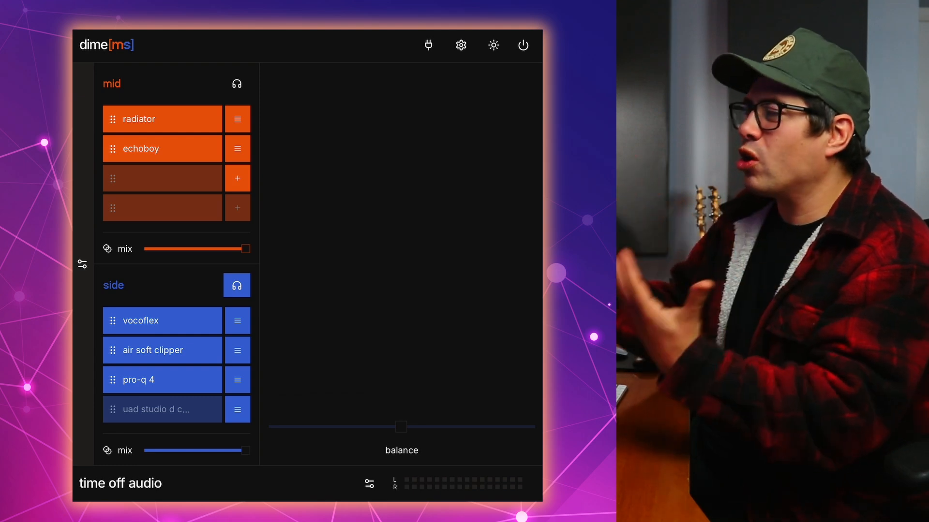
# Re-enable UAD Studio D and sweep the side mix down and back to 100%.
pyautogui.doubleClick(151, 410)
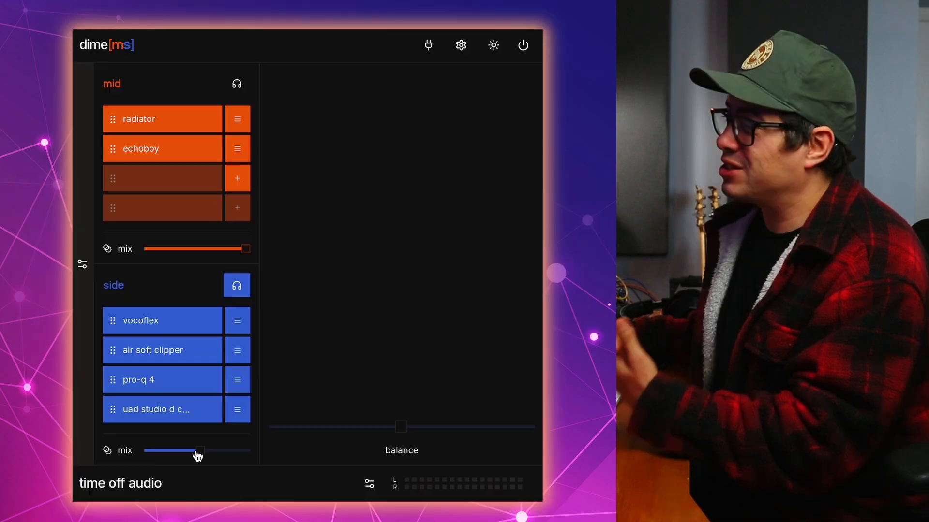
pyautogui.moveTo(198, 451); pyautogui.dragTo(201, 452)
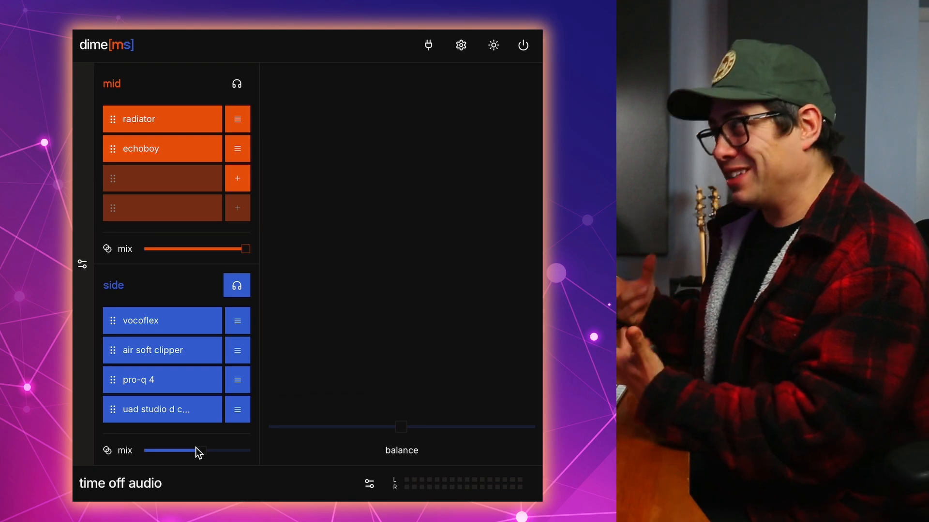
pyautogui.moveTo(203, 451); pyautogui.dragTo(209, 451)
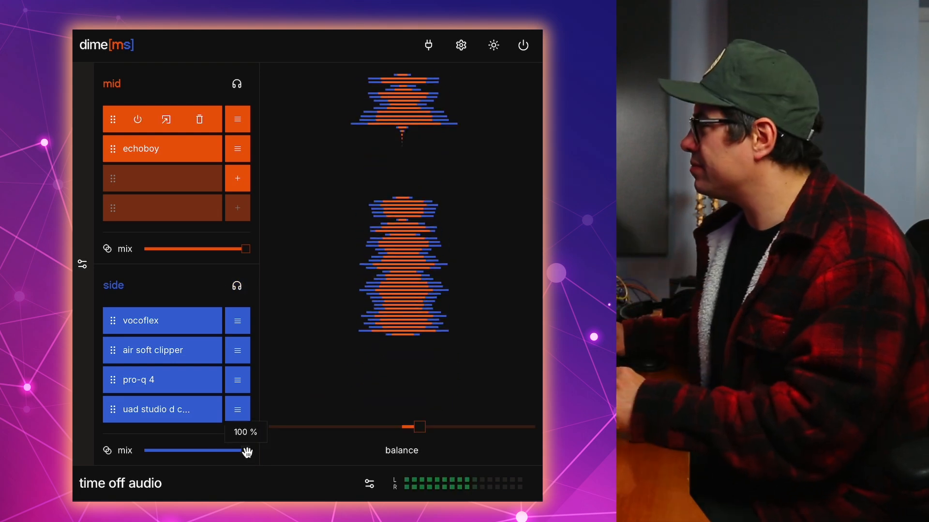
# Lower the side mix to 37% and sweep mid/side balance, returning near centre.
pyautogui.moveTo(246, 452); pyautogui.dragTo(180, 451)
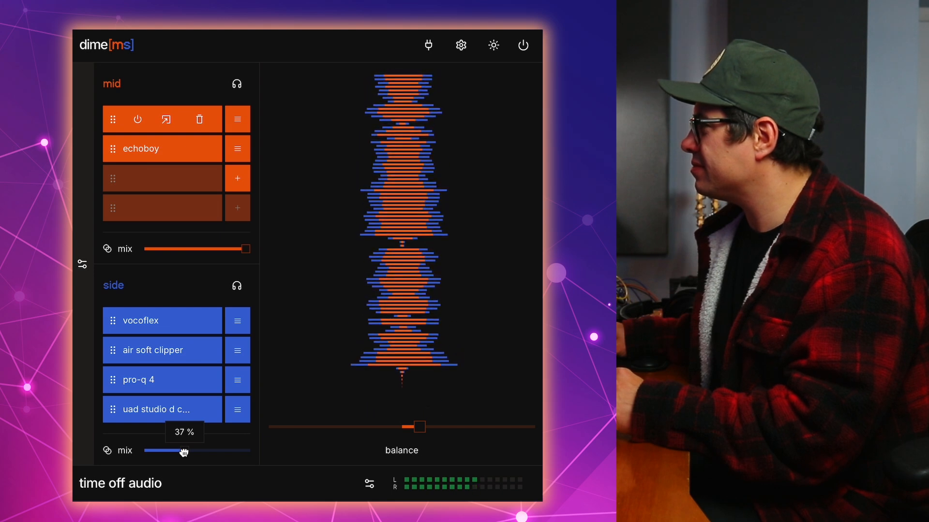
pyautogui.moveTo(418, 426); pyautogui.dragTo(414, 426)
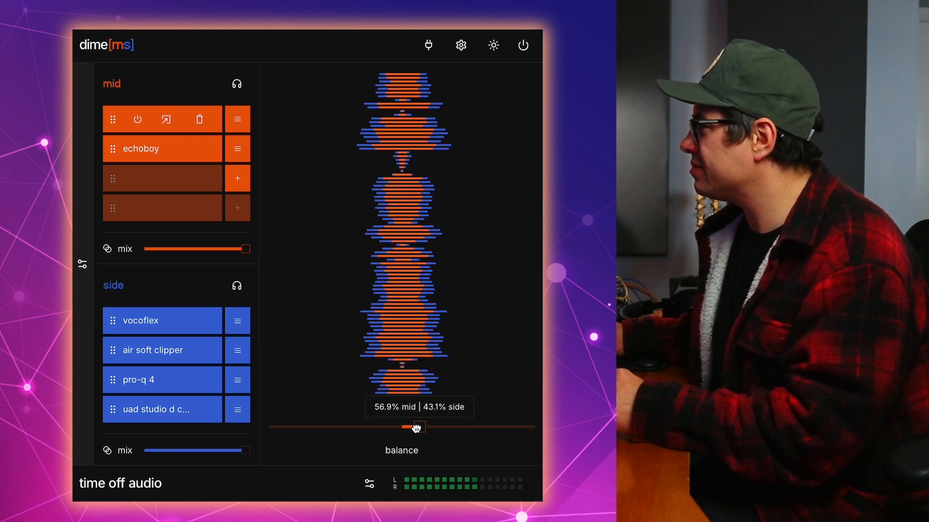
pyautogui.moveTo(411, 427); pyautogui.dragTo(485, 427)
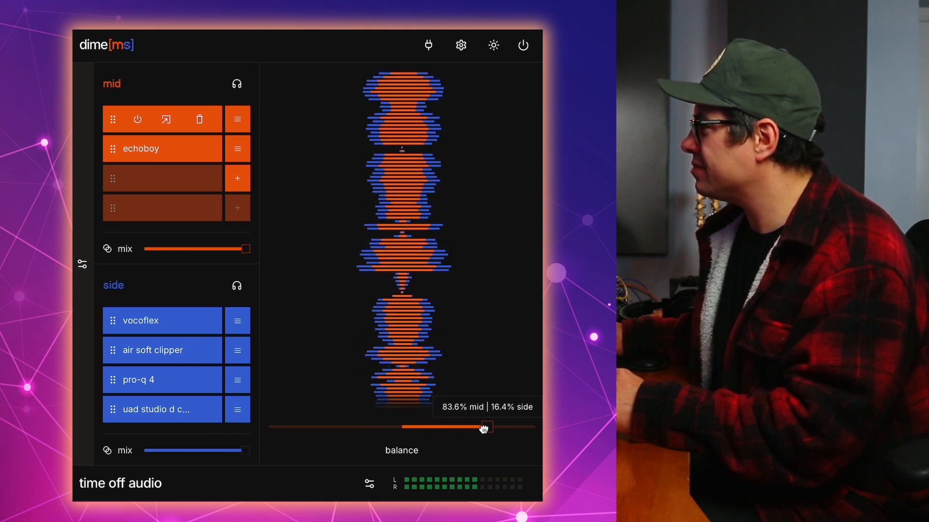
pyautogui.moveTo(484, 427); pyautogui.dragTo(290, 427)
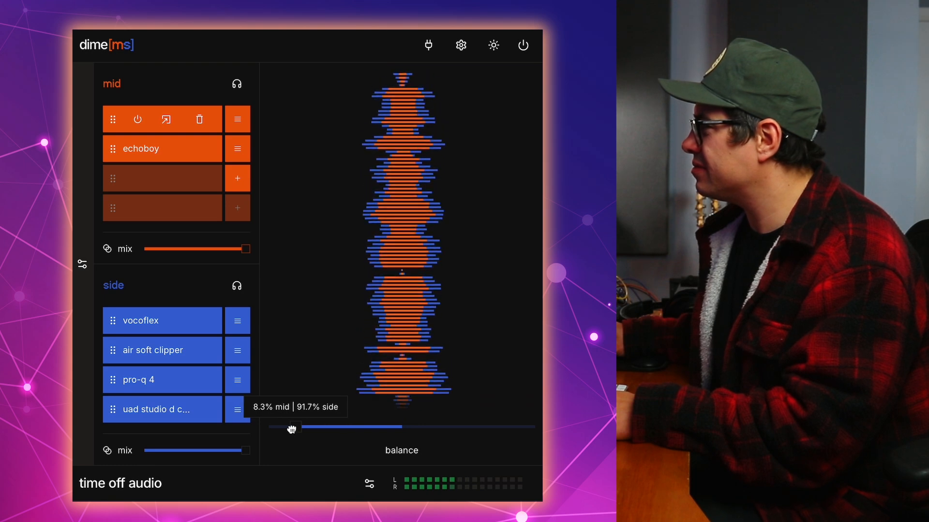
pyautogui.moveTo(291, 427); pyautogui.dragTo(420, 427)
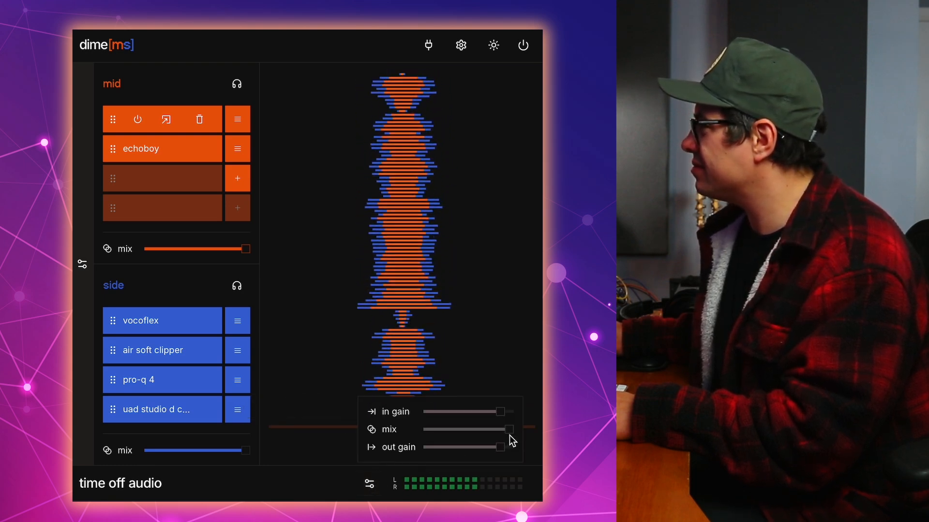
# Drop the overall wet mix to 12%, raise it back, and compare against bypass.
pyautogui.moveTo(510, 429); pyautogui.dragTo(433, 429)
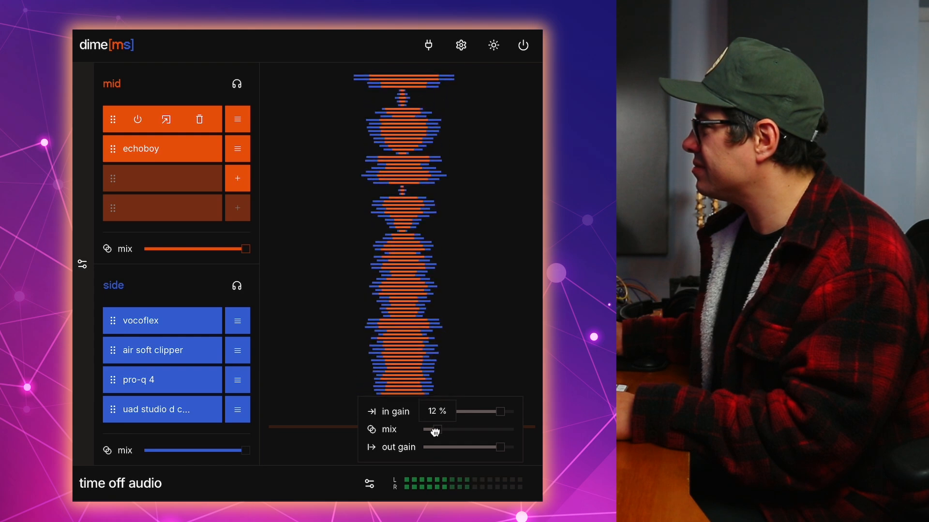
pyautogui.moveTo(432, 429); pyautogui.dragTo(465, 429)
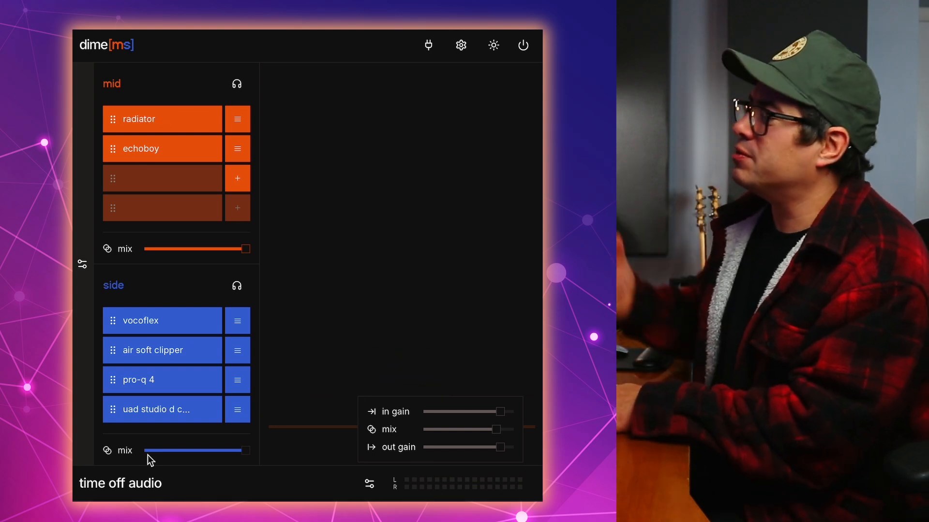
pyautogui.click(522, 45)
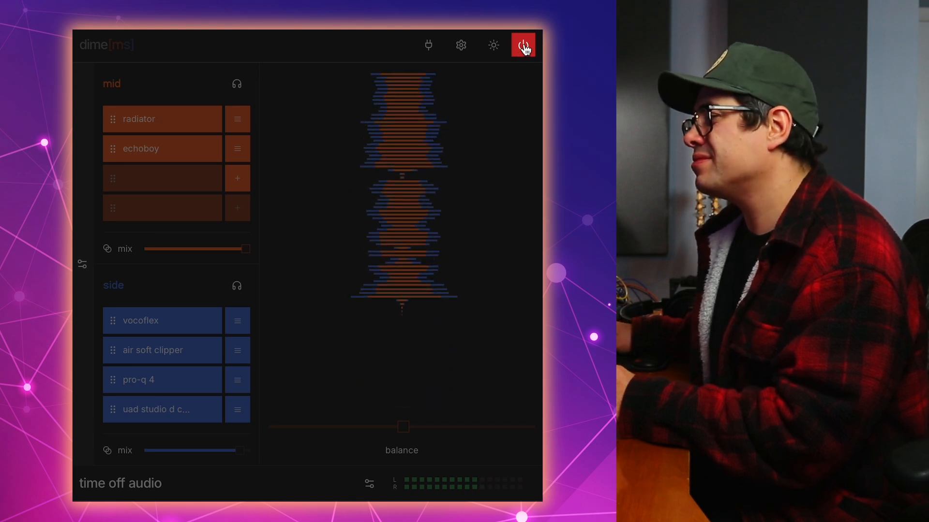
pyautogui.click(522, 45)
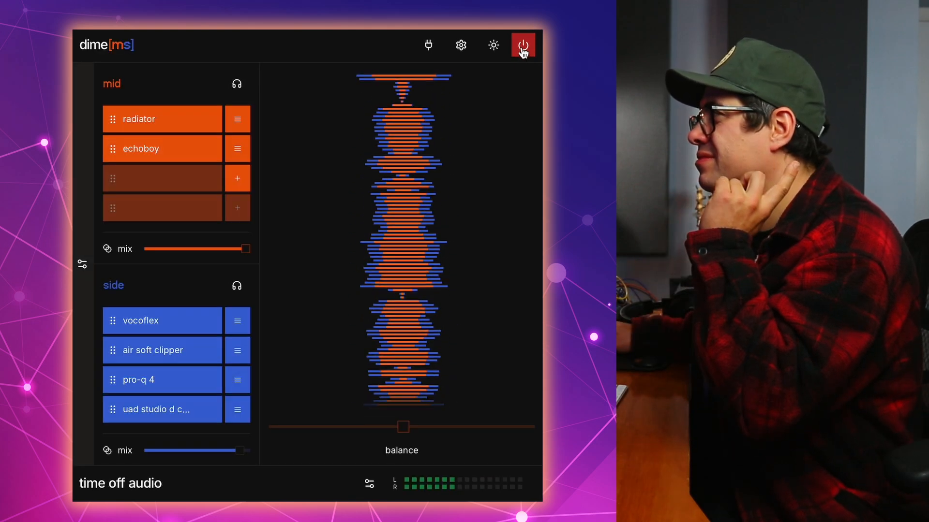